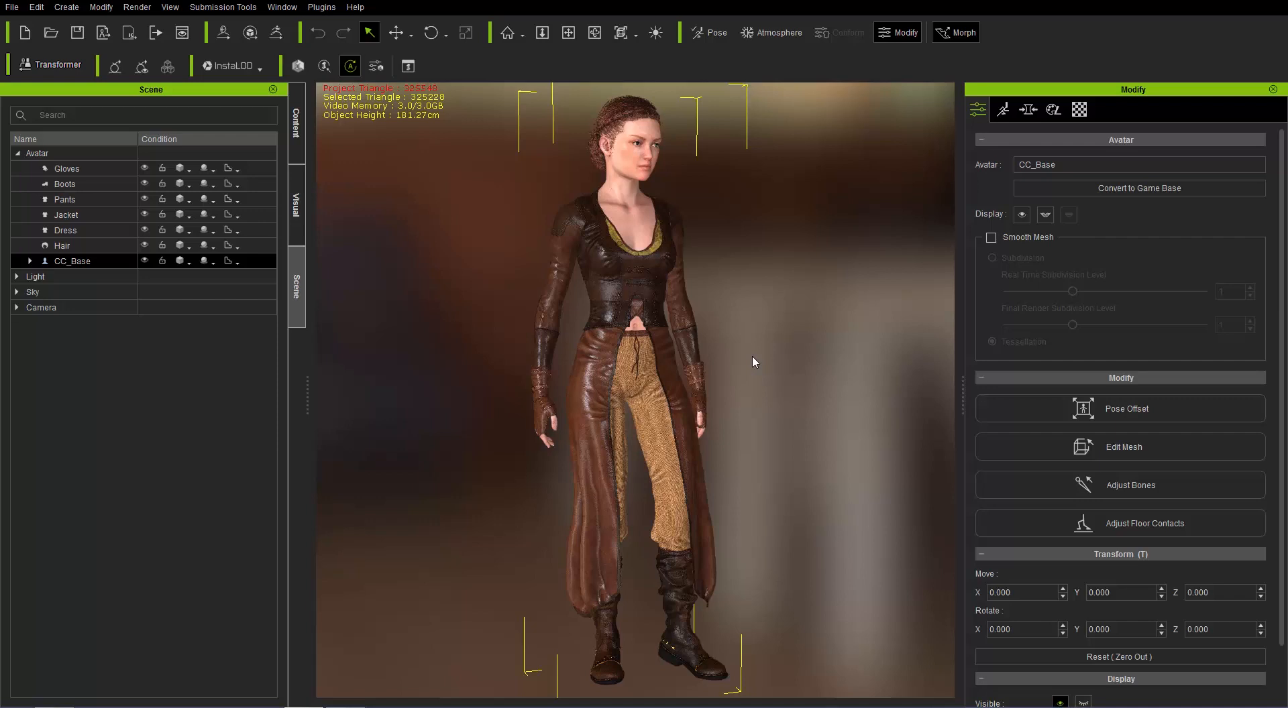
mouse_move(709, 289)
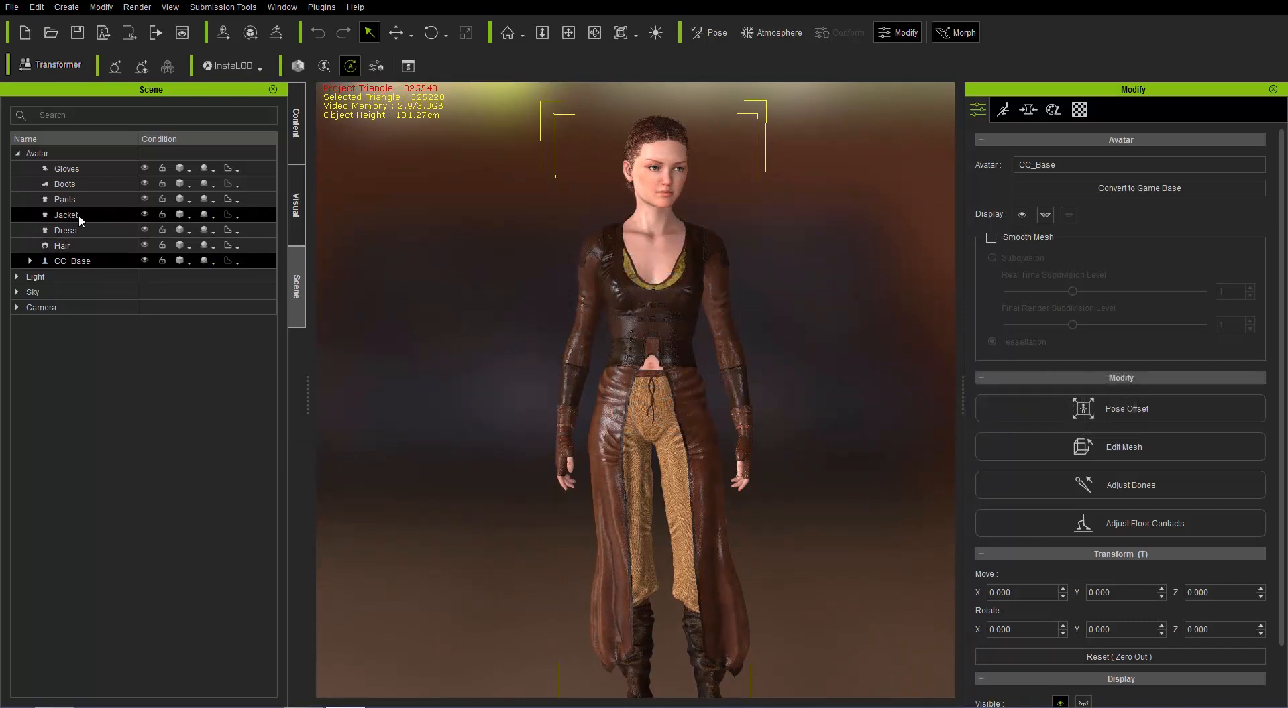
mouse_move(81, 220)
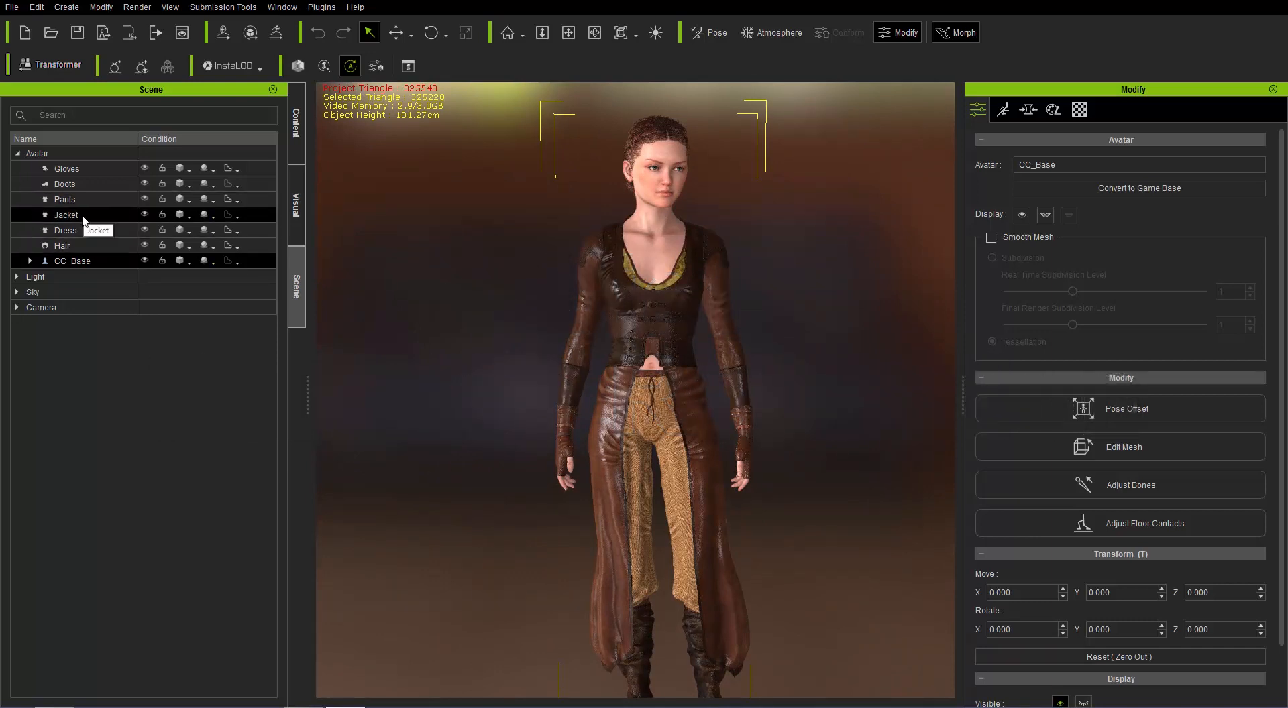
Select the Jacket wearable and set its display mode to Wireframe on Shaded
left_click(64, 199)
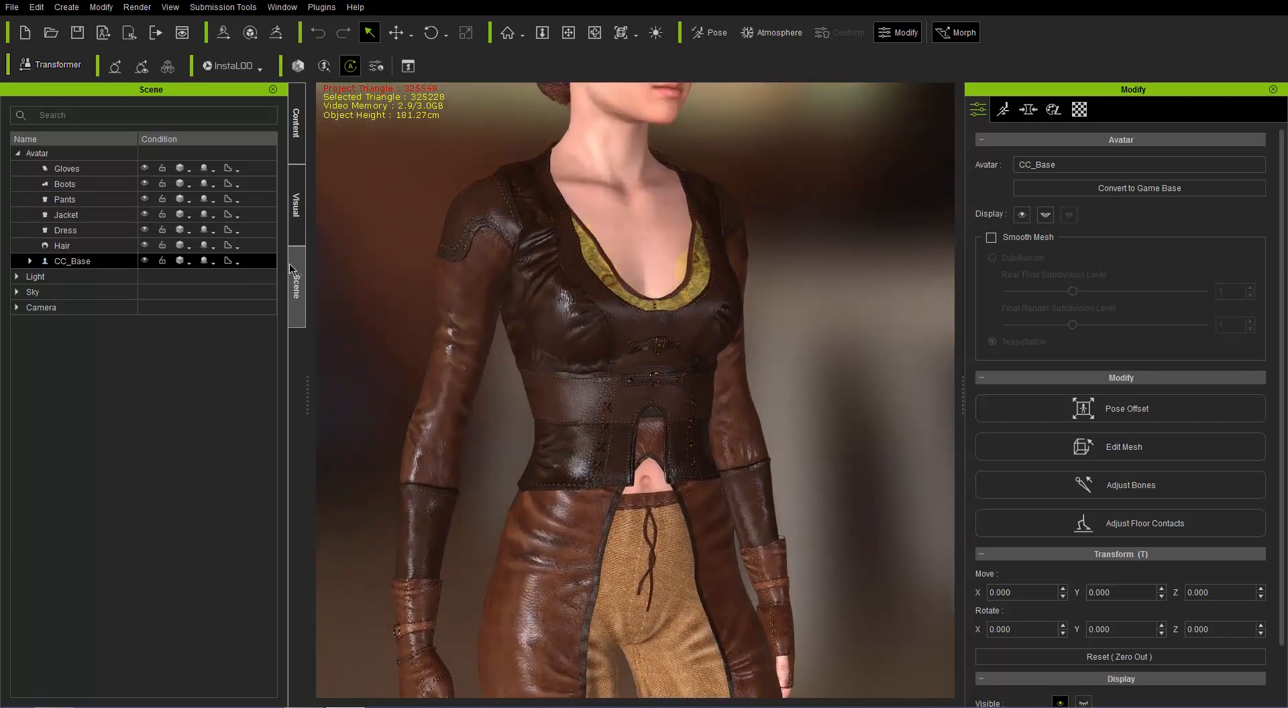
left_click(66, 214)
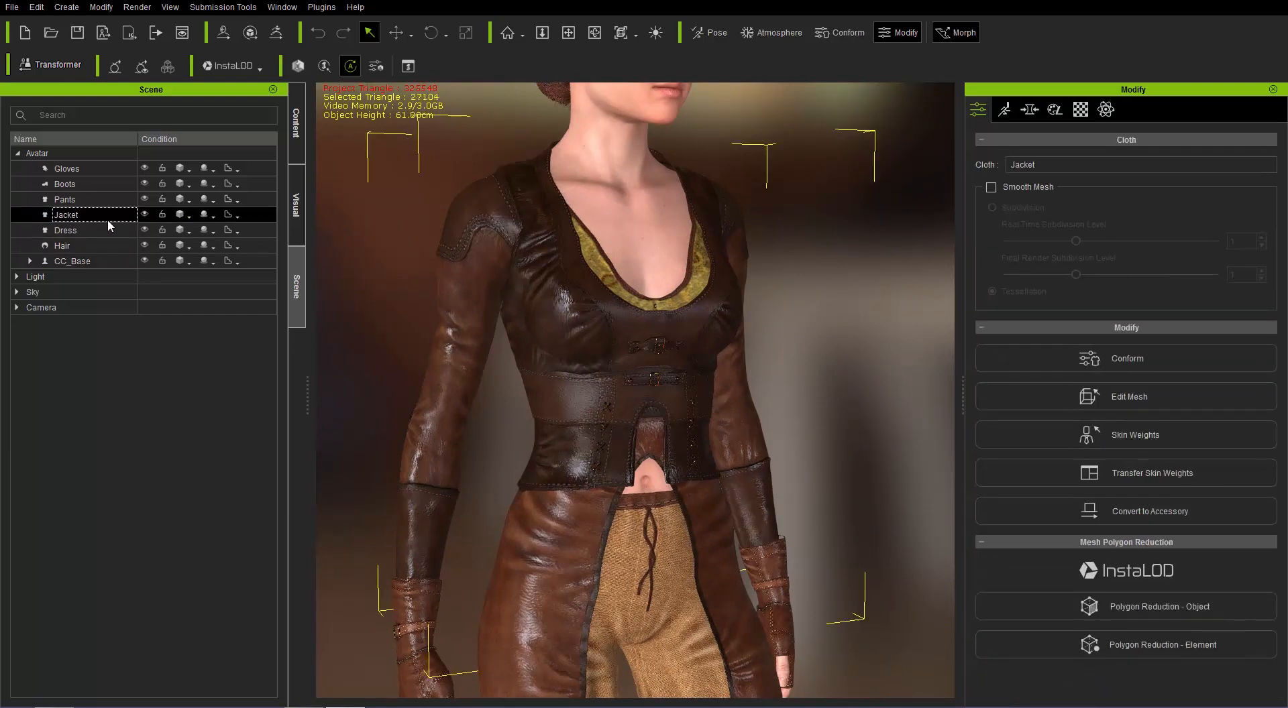
mouse_move(186, 223)
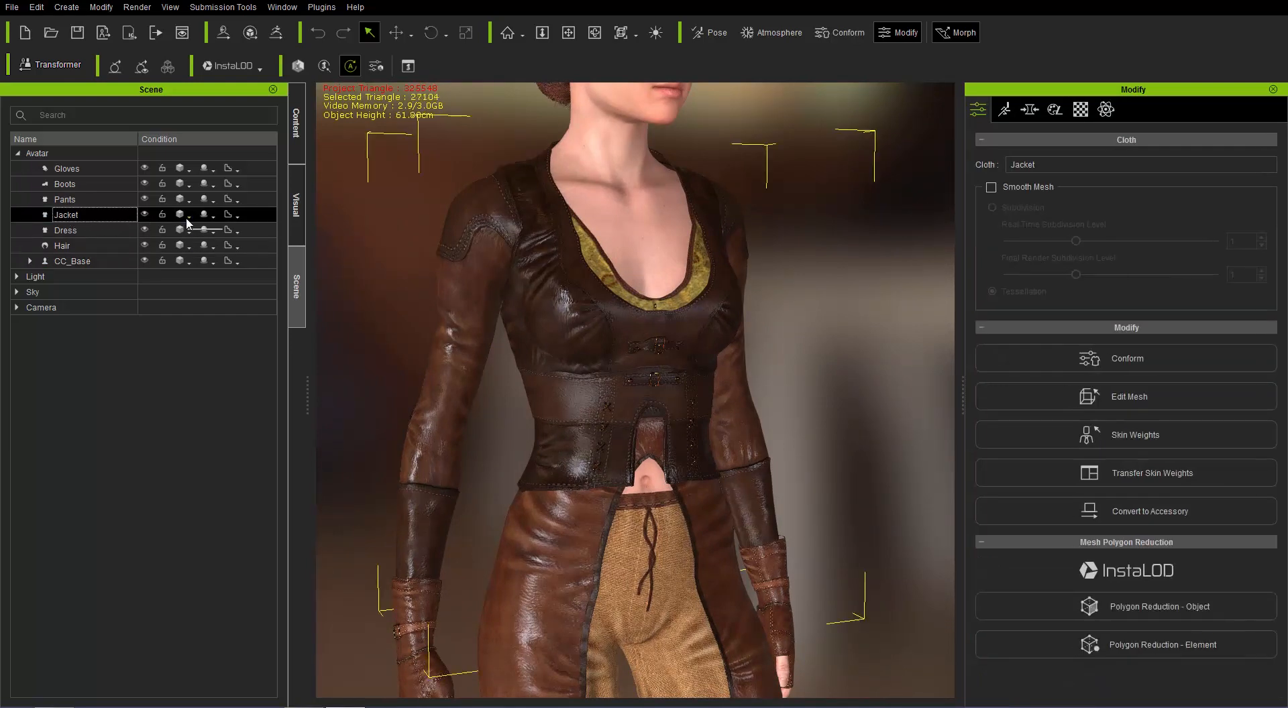
left_click(181, 215)
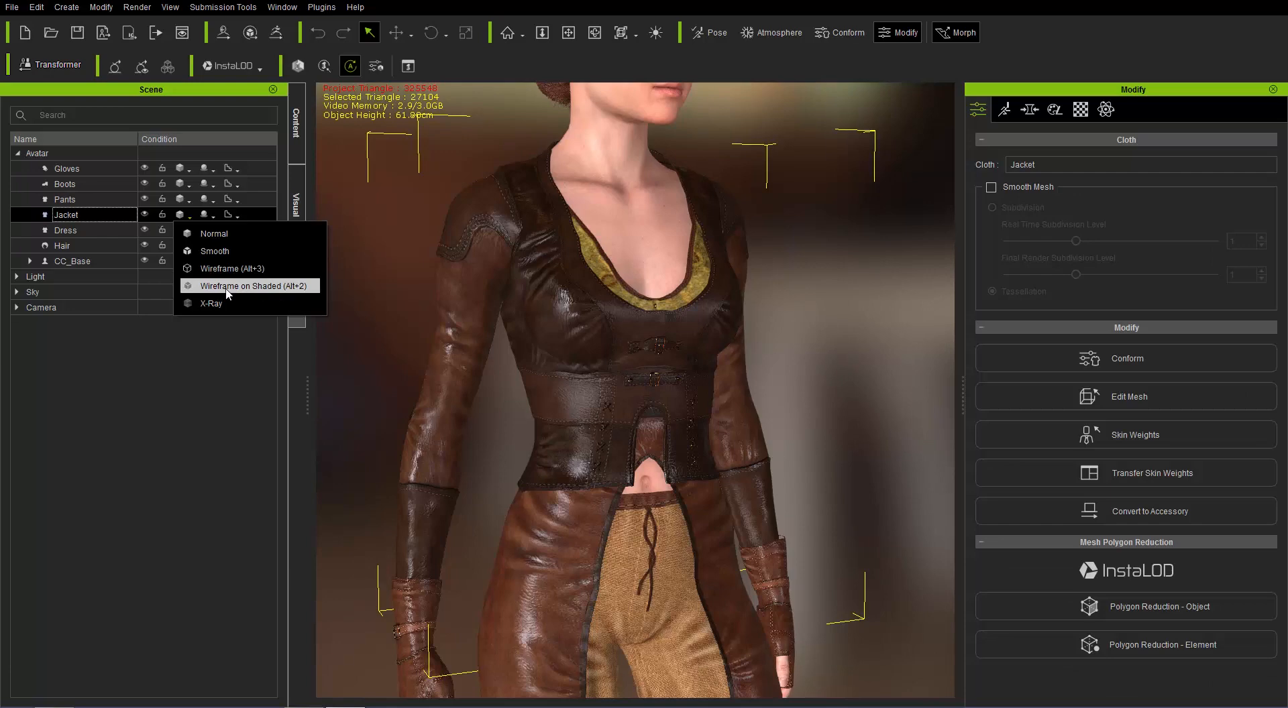
left_click(241, 285)
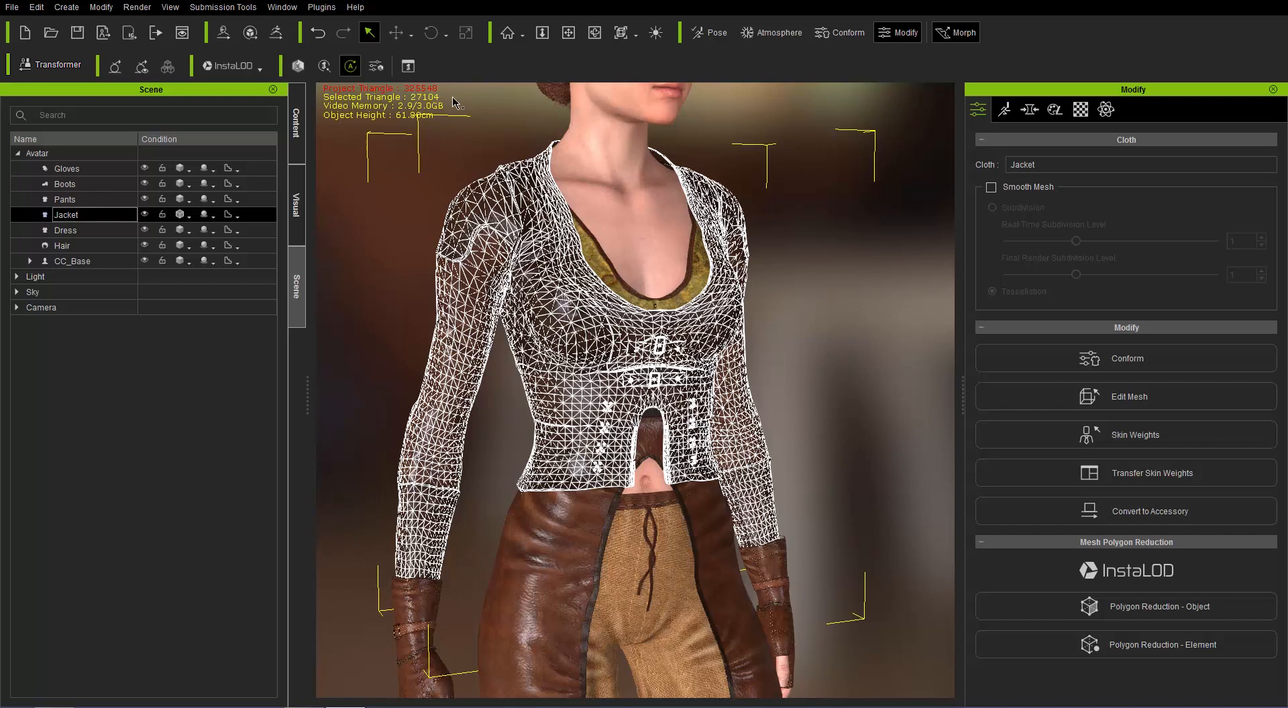
mouse_move(489, 146)
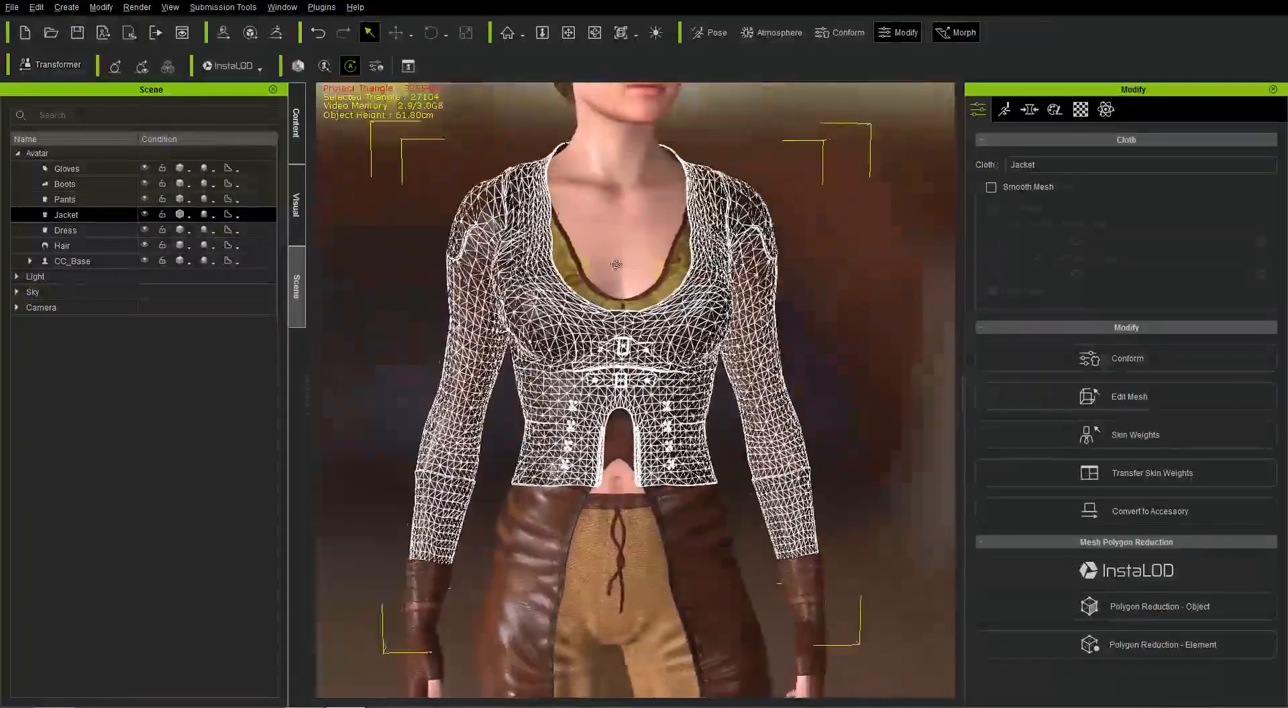
Browse the InstaLOD reduction tools and the Modify > Polygon Reduction commands
left_click(991, 186)
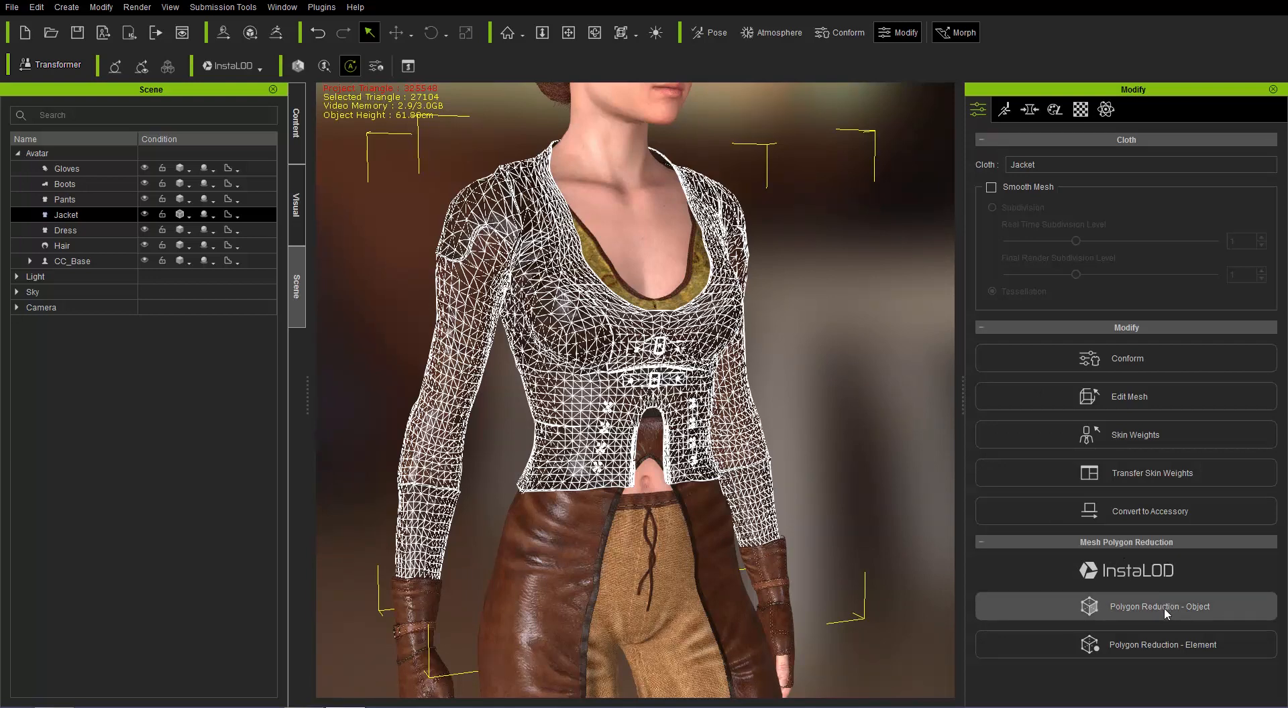
mouse_move(1183, 647)
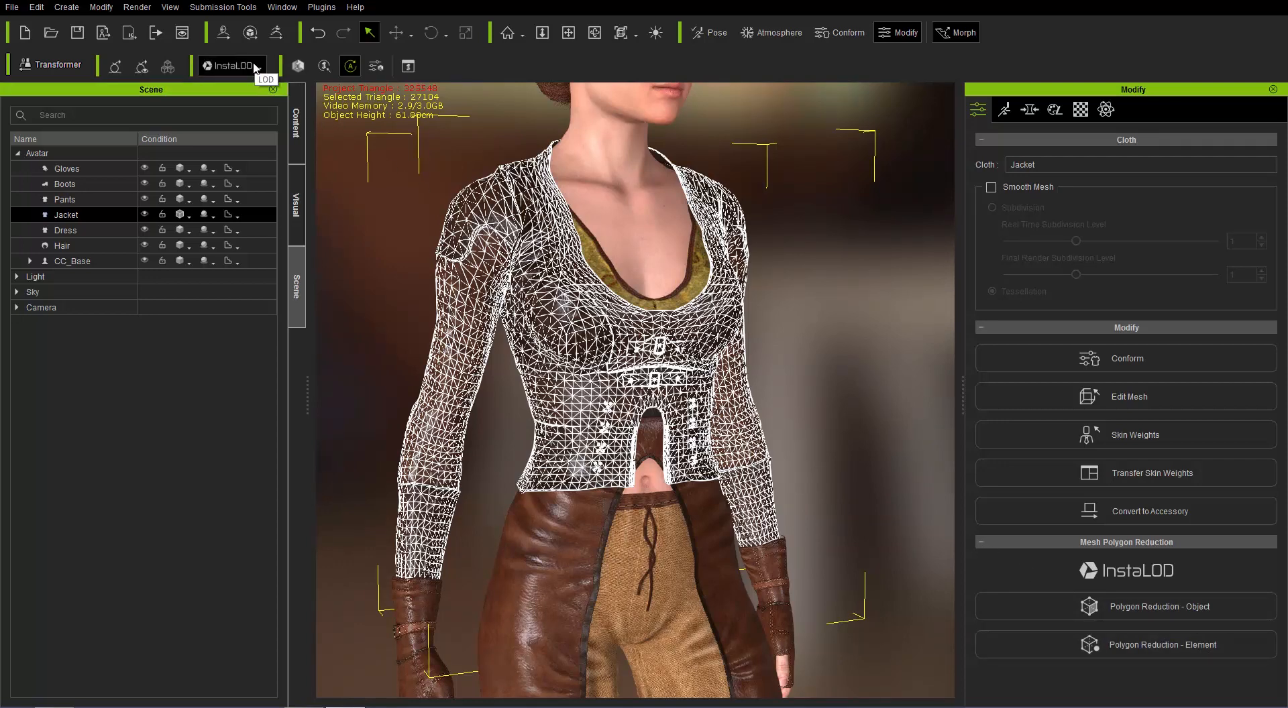
left_click(233, 65)
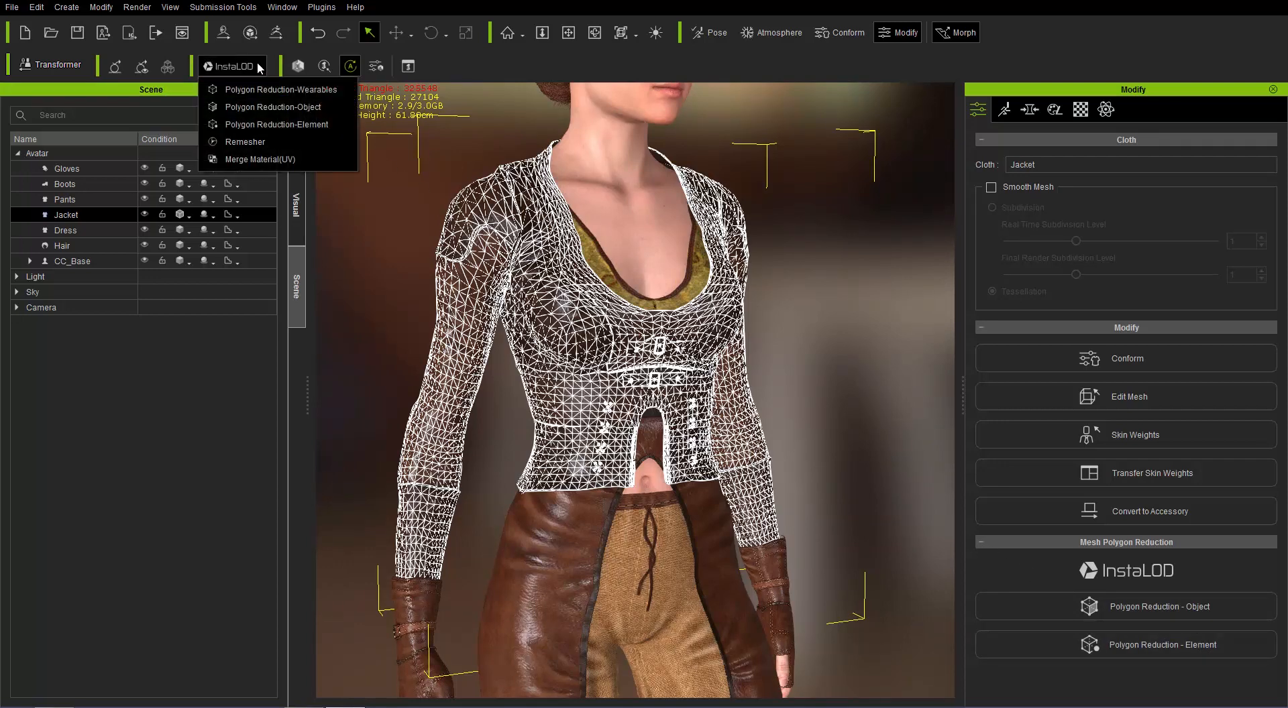
mouse_move(278, 106)
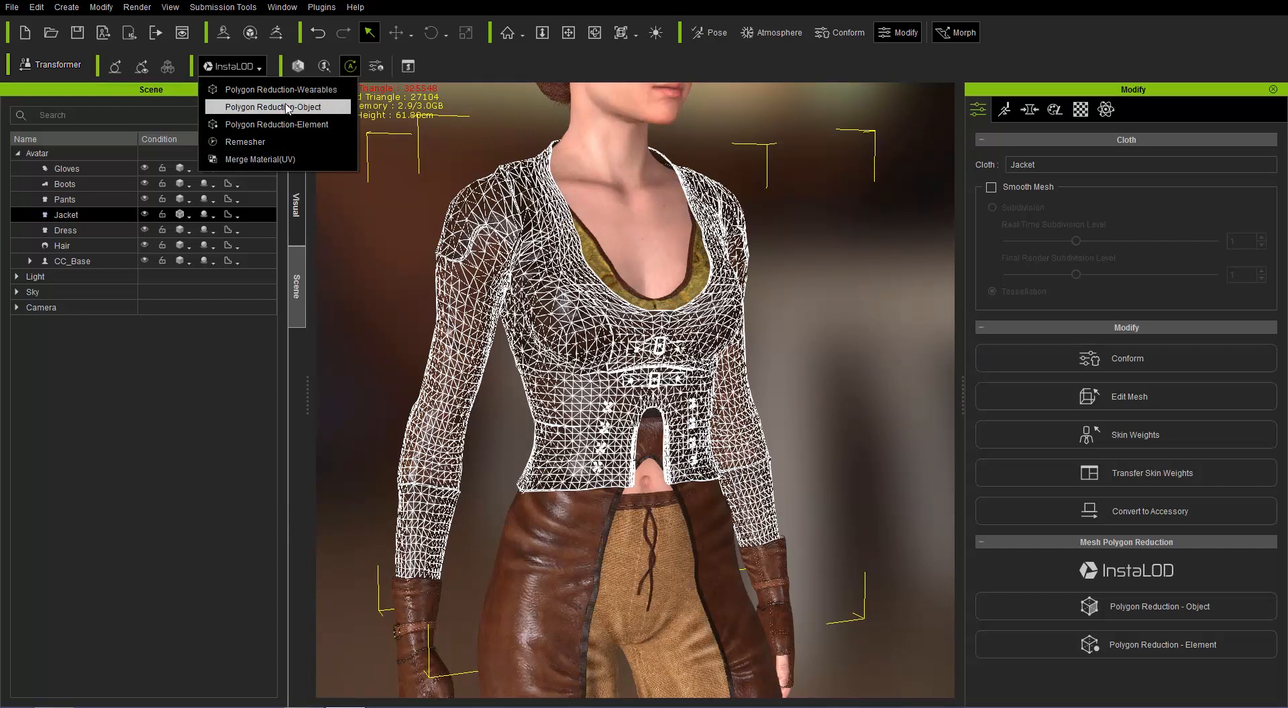
mouse_move(275, 89)
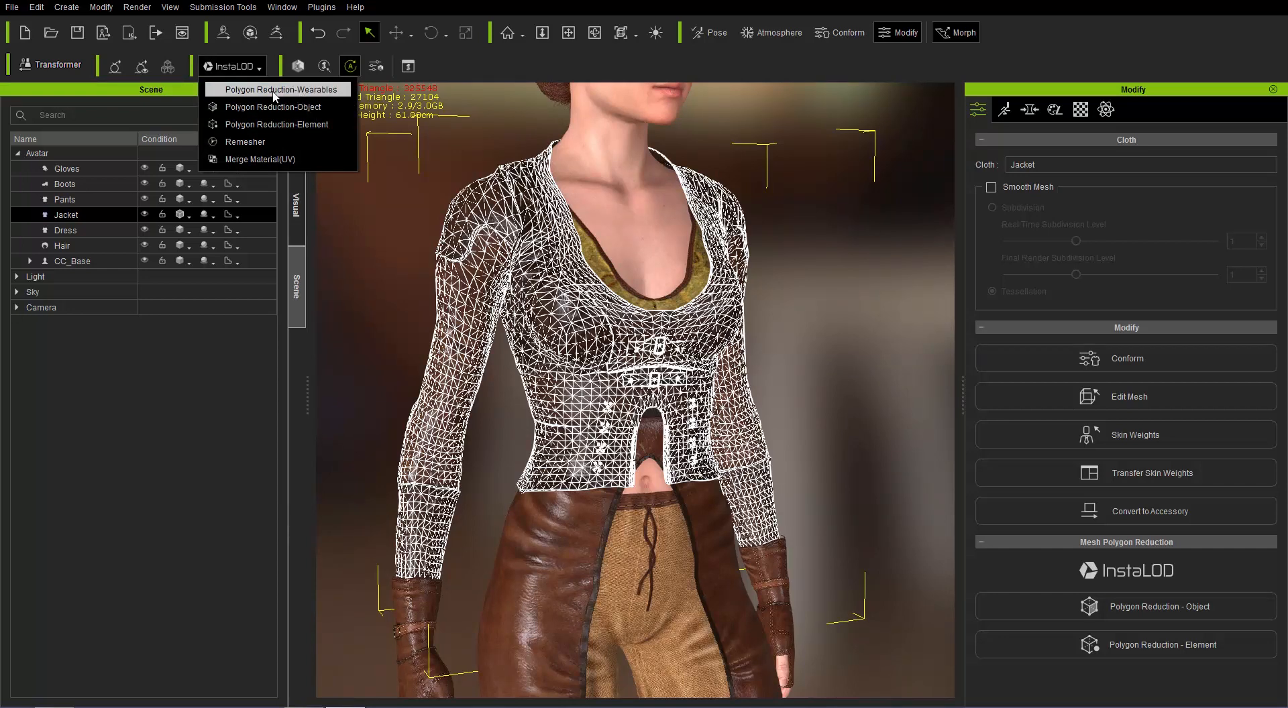
mouse_move(275, 124)
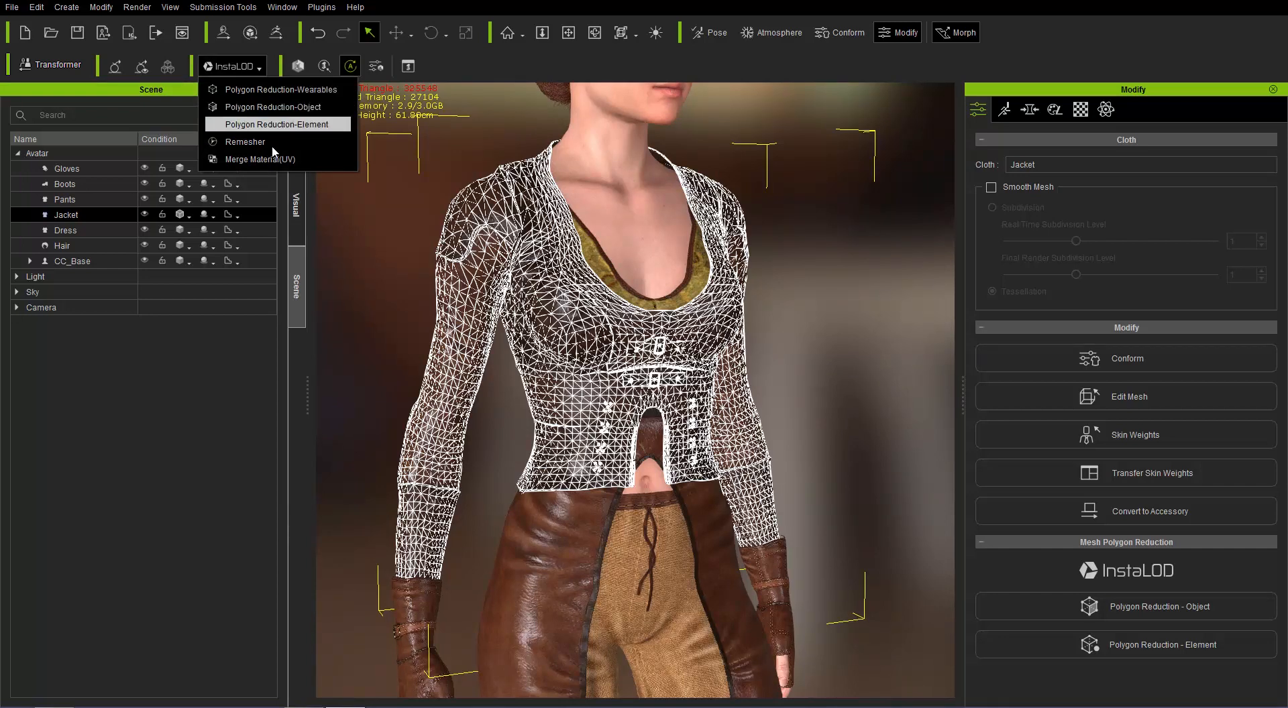
mouse_move(244, 141)
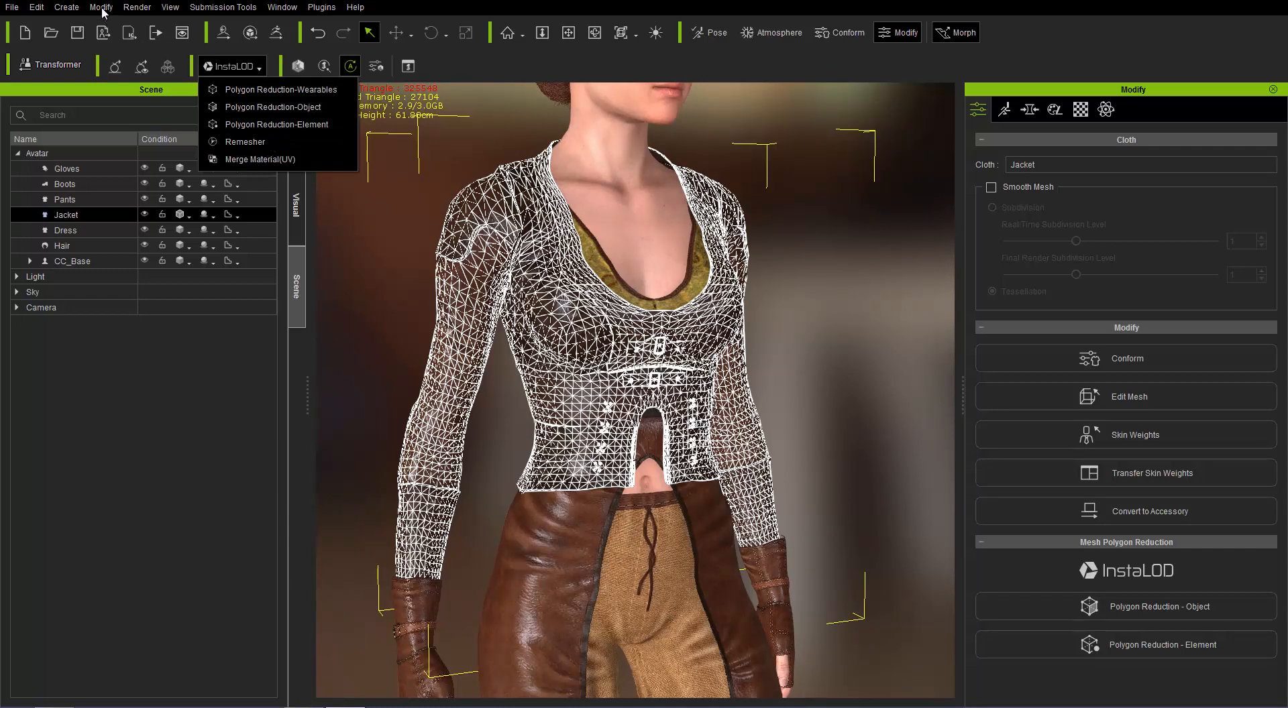
left_click(102, 6)
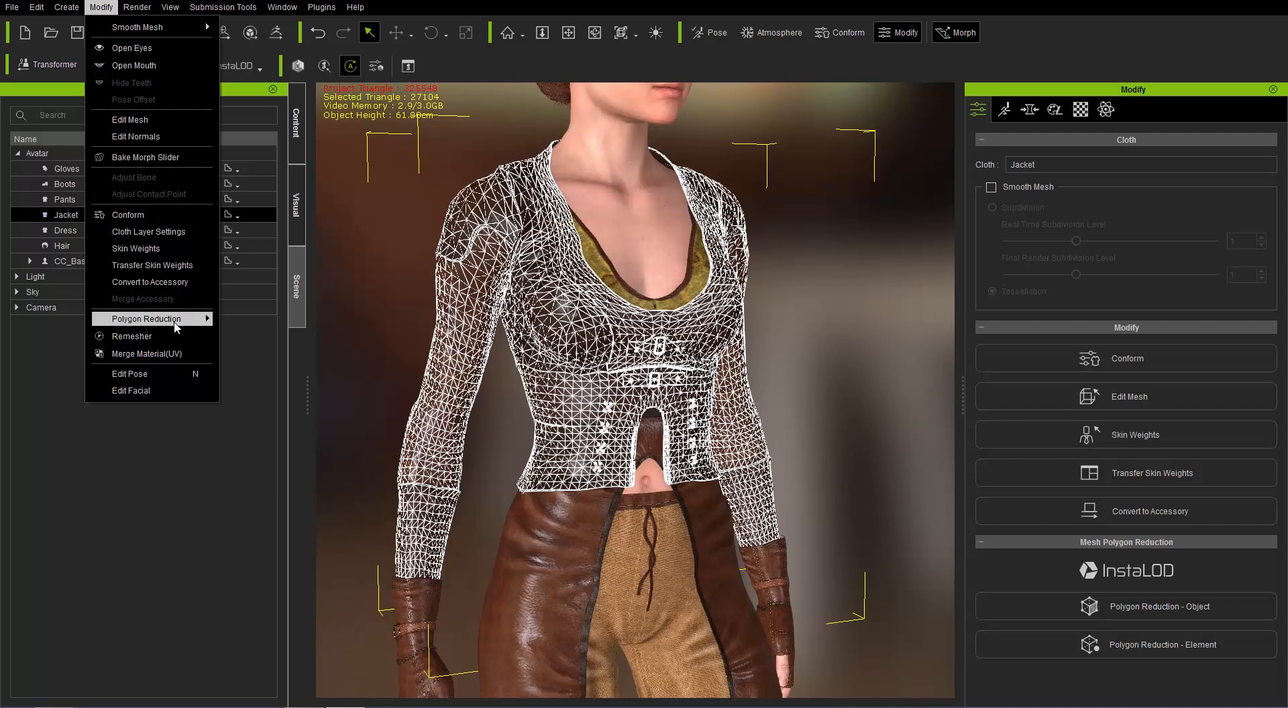
mouse_move(147, 319)
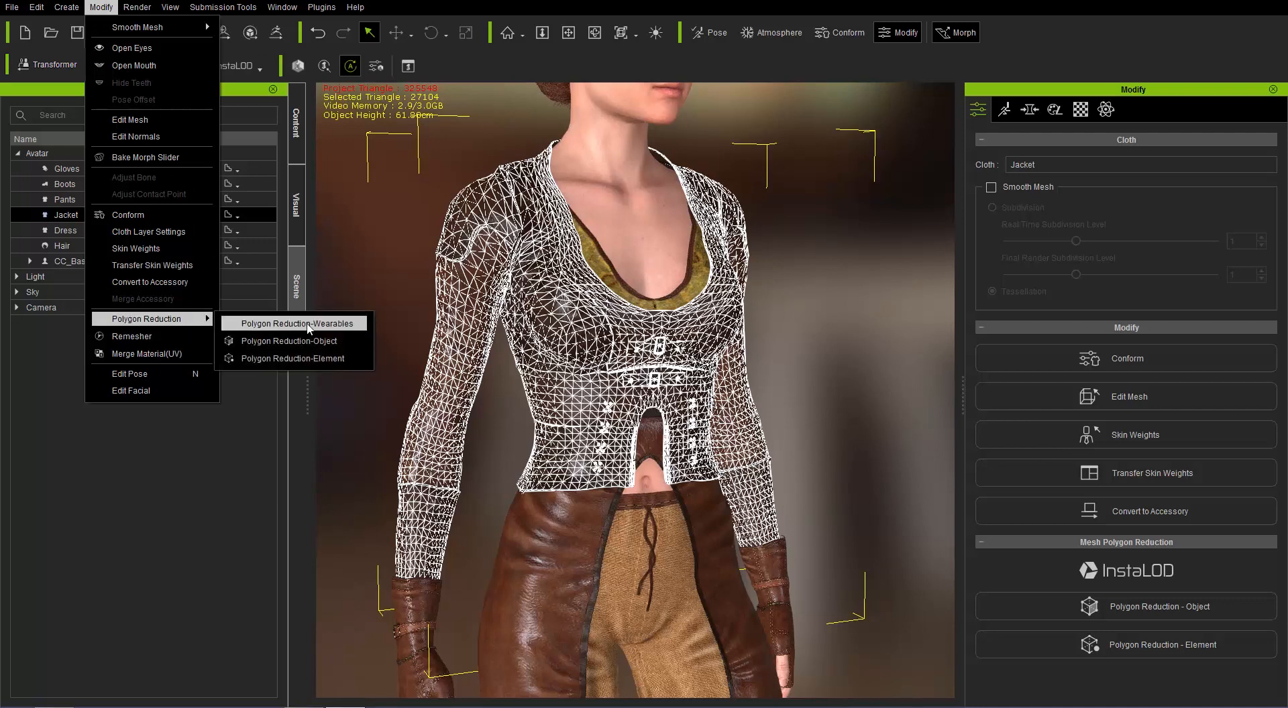
mouse_move(293, 340)
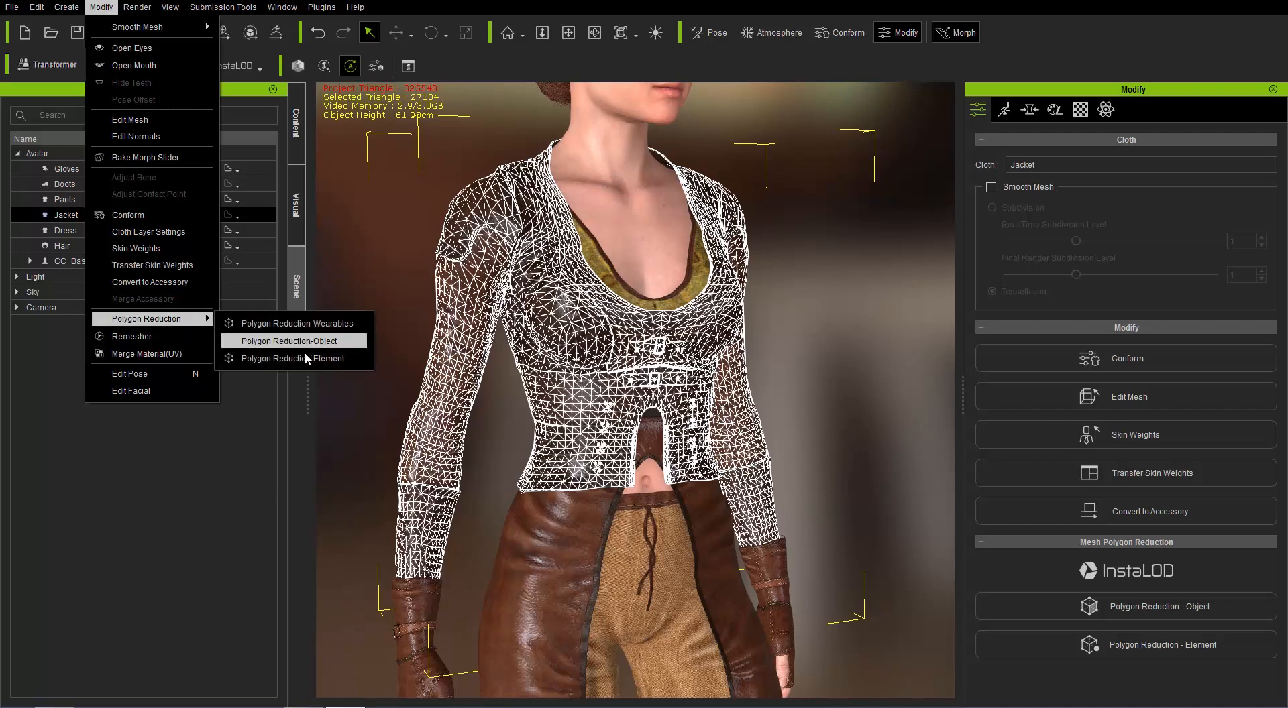
mouse_move(294, 358)
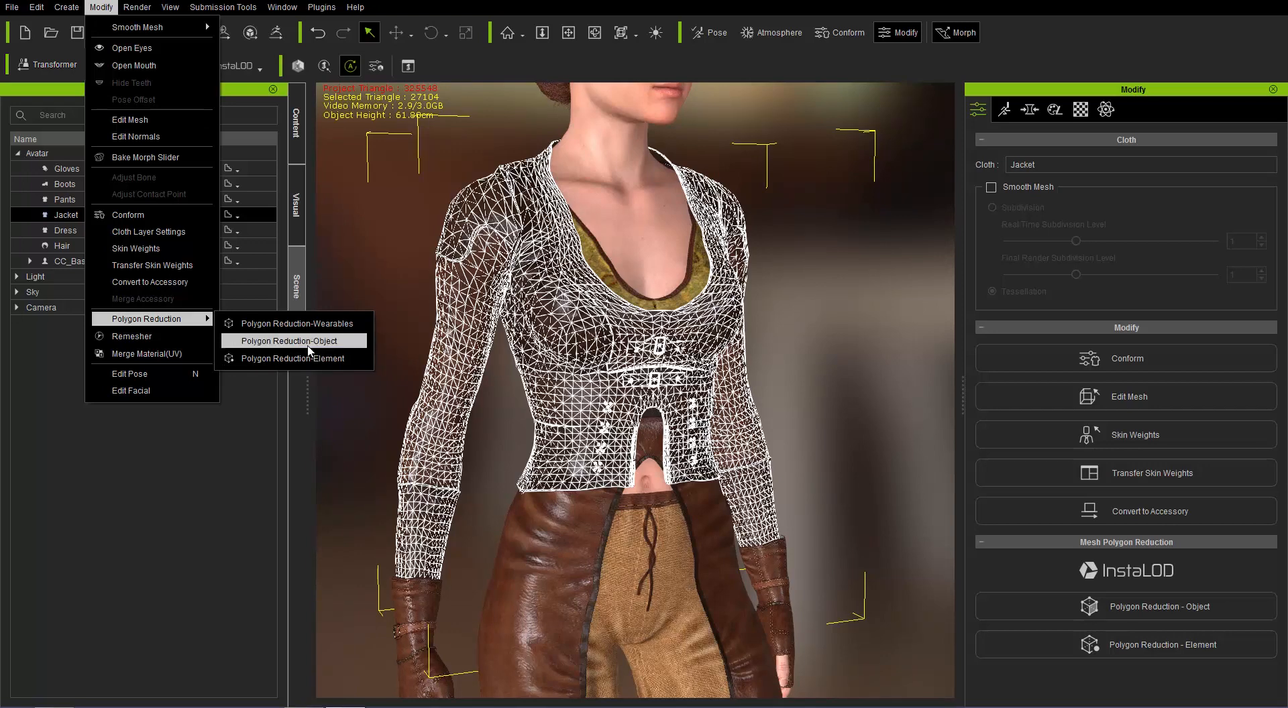
Run Polygon Reduction-Object on the jacket with Recommended Settings, yielding Jacket_DefaultOptimize at 16218 triangles
left_click(294, 340)
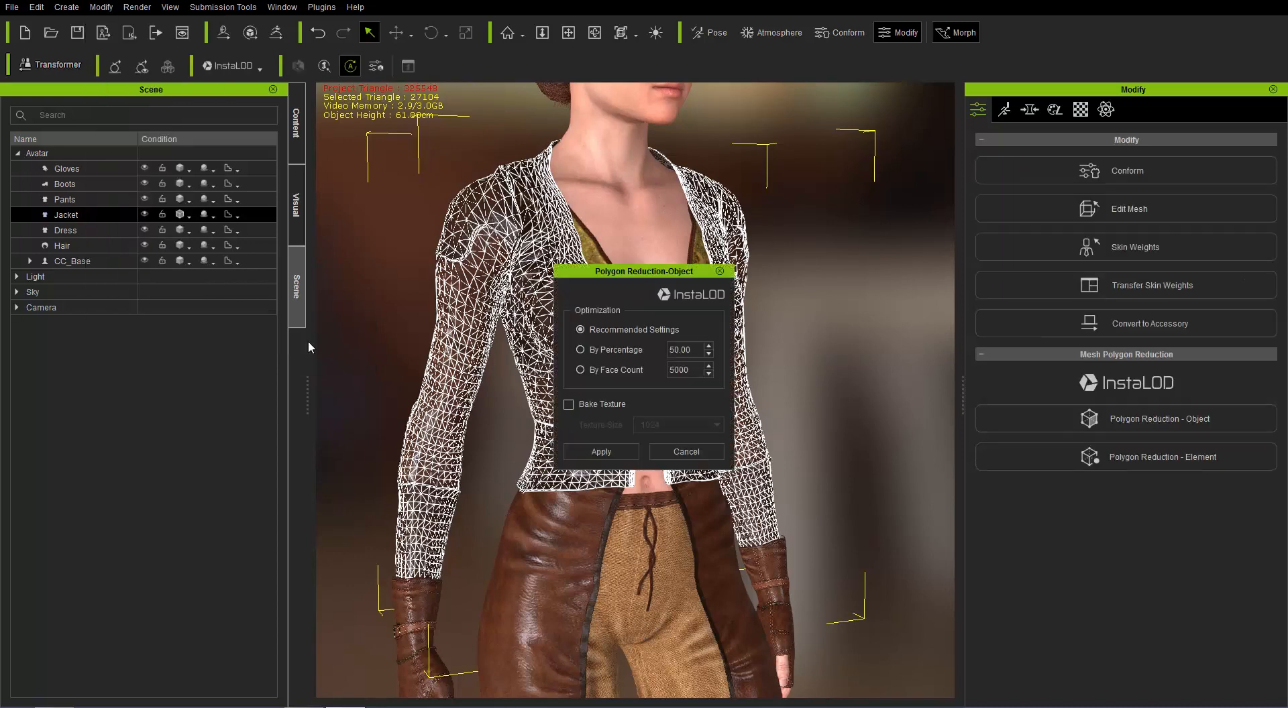
left_click_drag(643, 271, 860, 126)
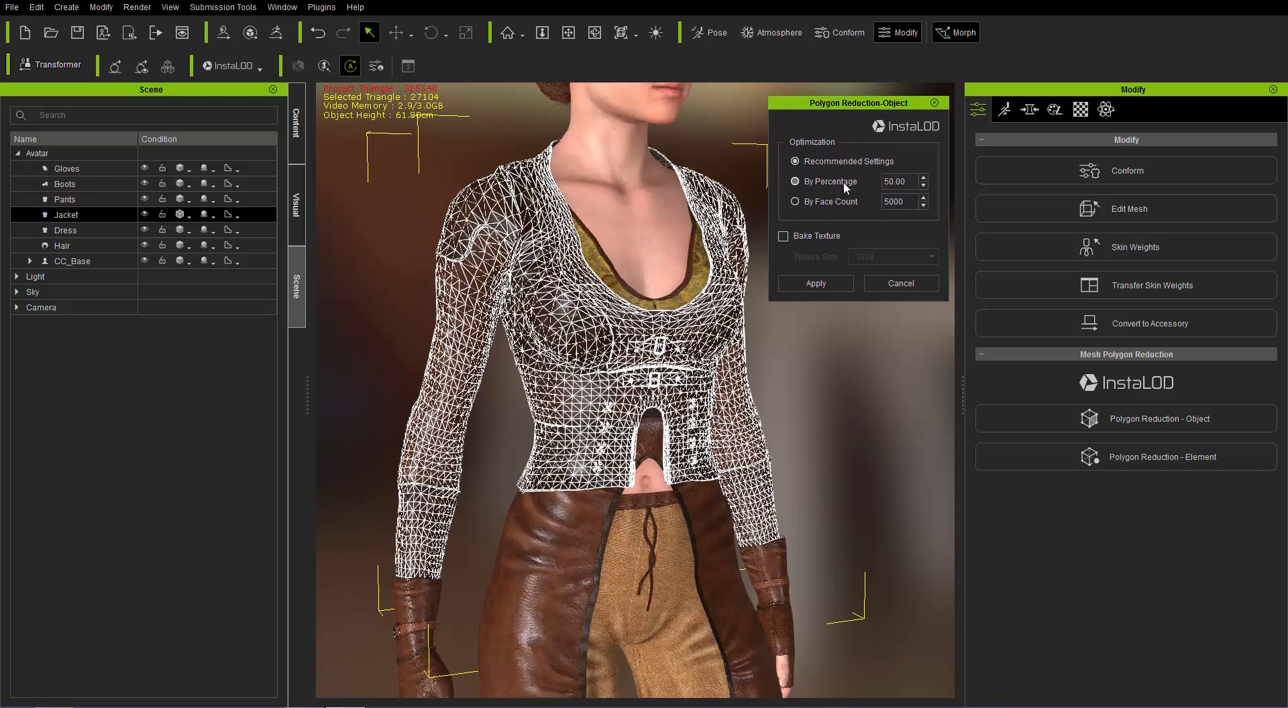
left_click(794, 202)
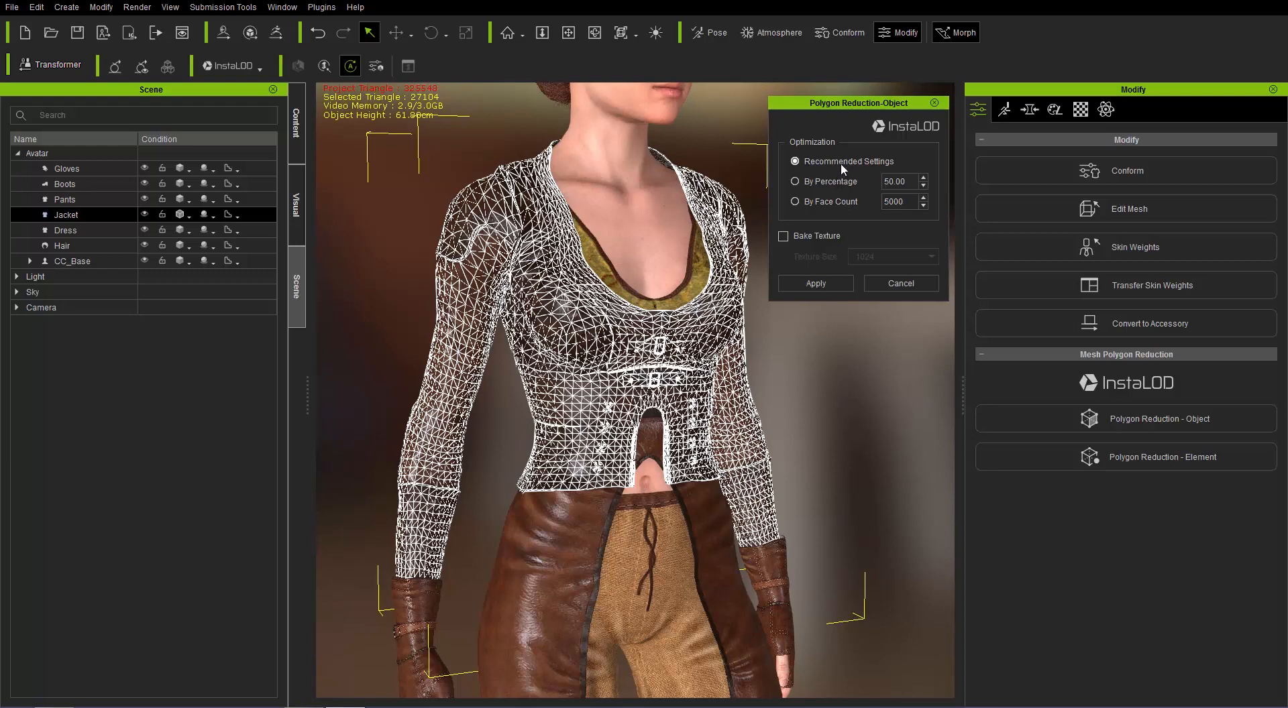
left_click(814, 283)
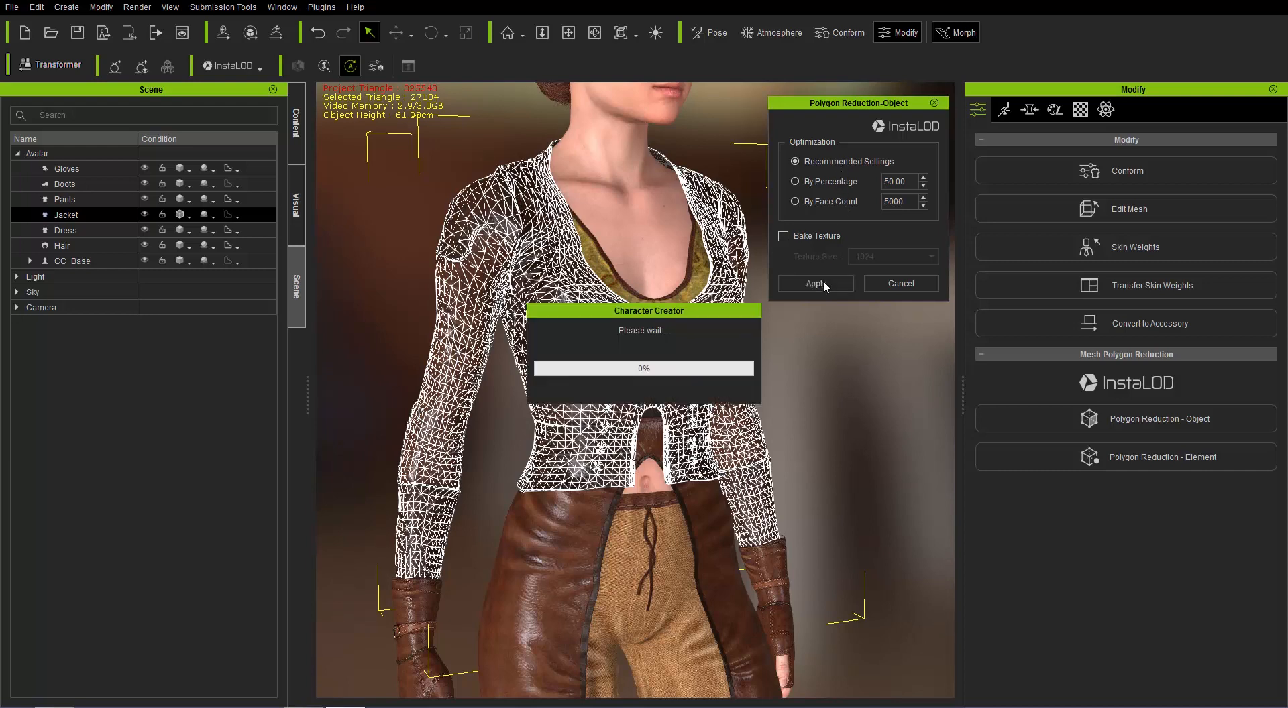
left_click(813, 284)
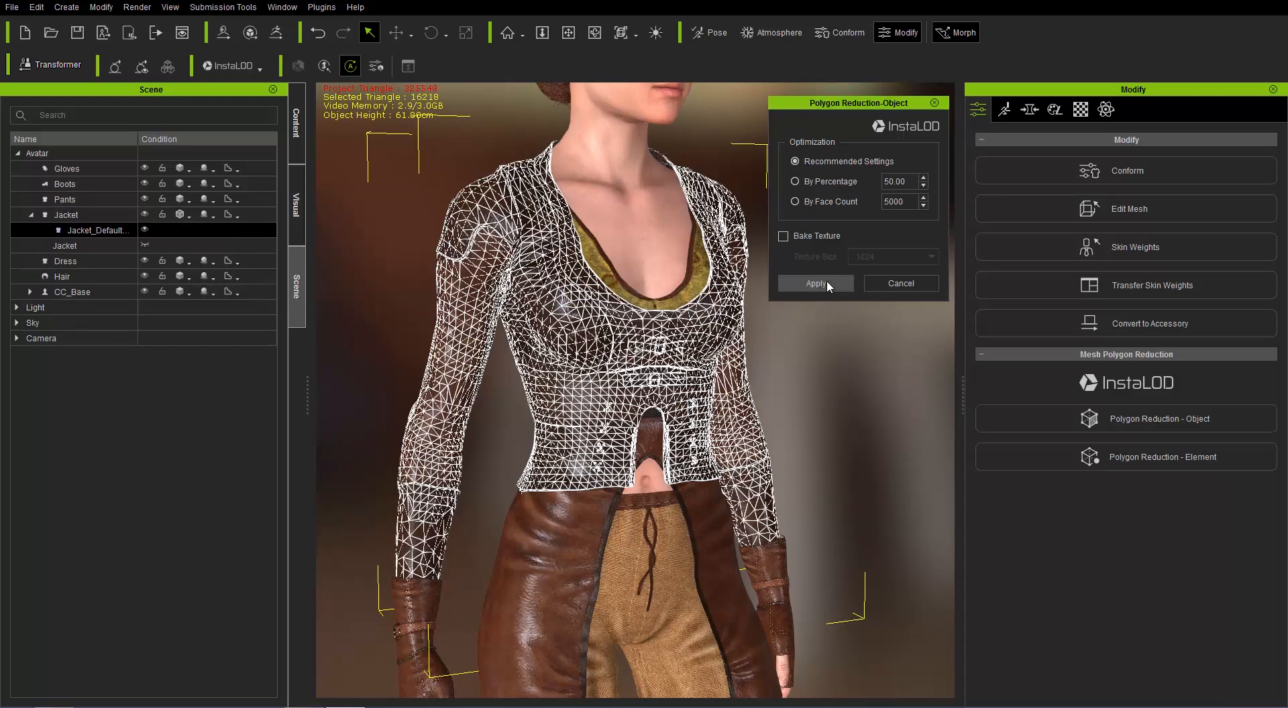
mouse_move(499, 437)
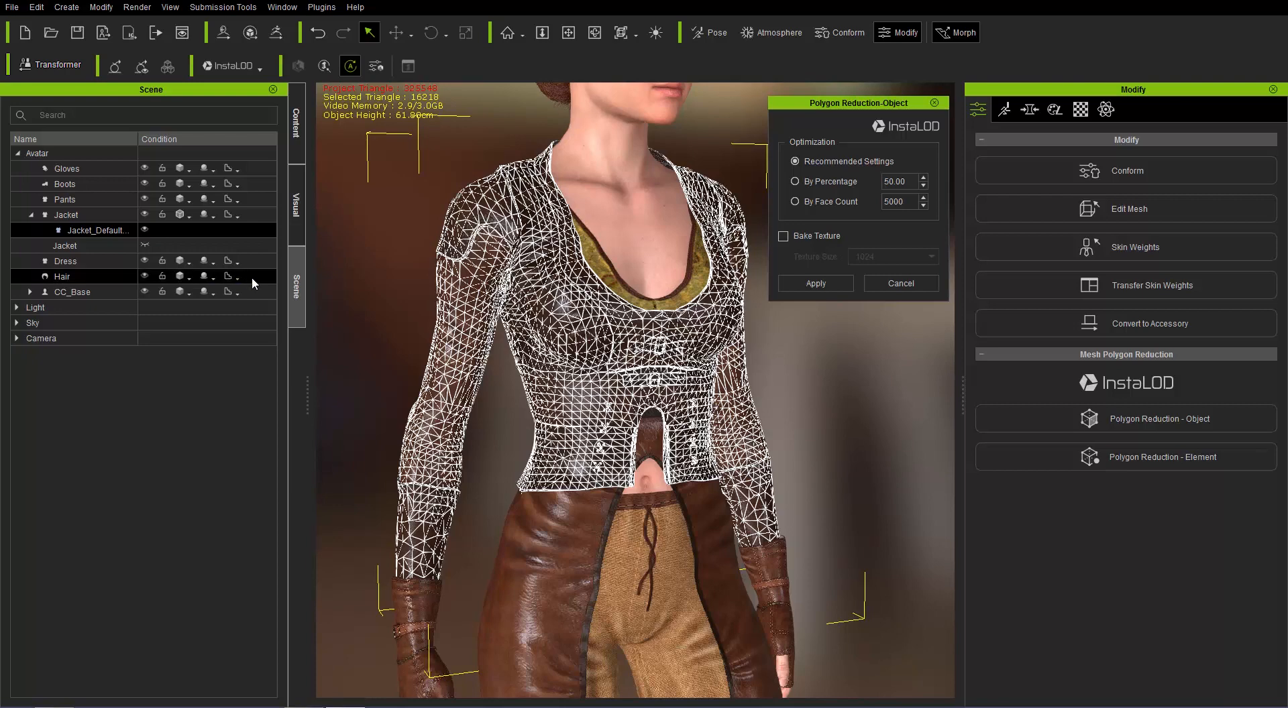
Expand the Jacket entry and show the original 27104-triangle mesh instead of Jacket_DefaultOptimize
left_click(66, 214)
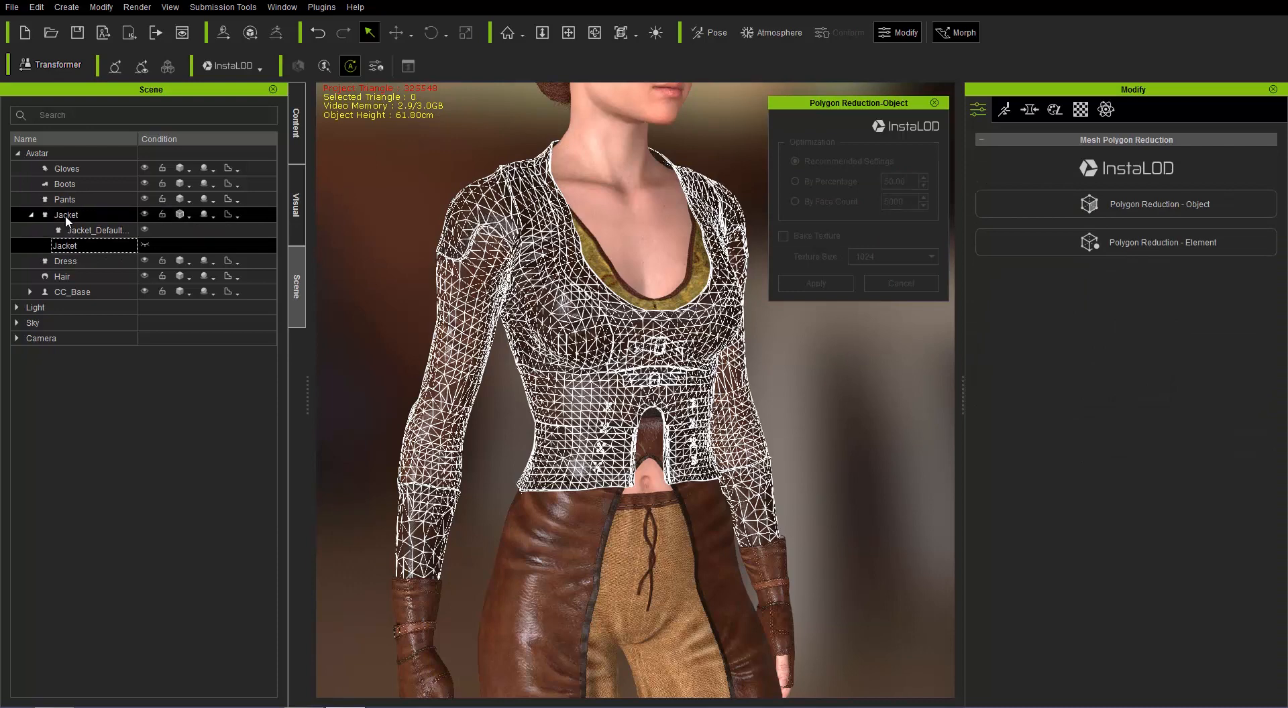
mouse_move(143, 251)
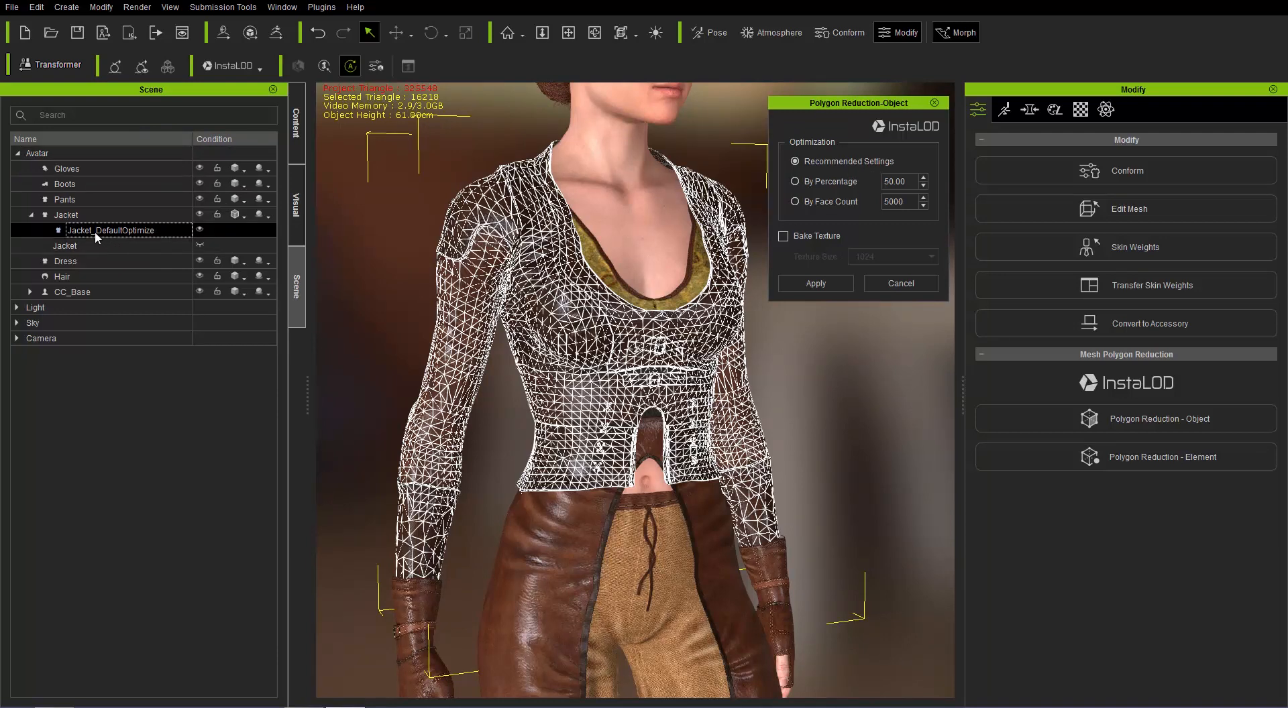
mouse_move(147, 242)
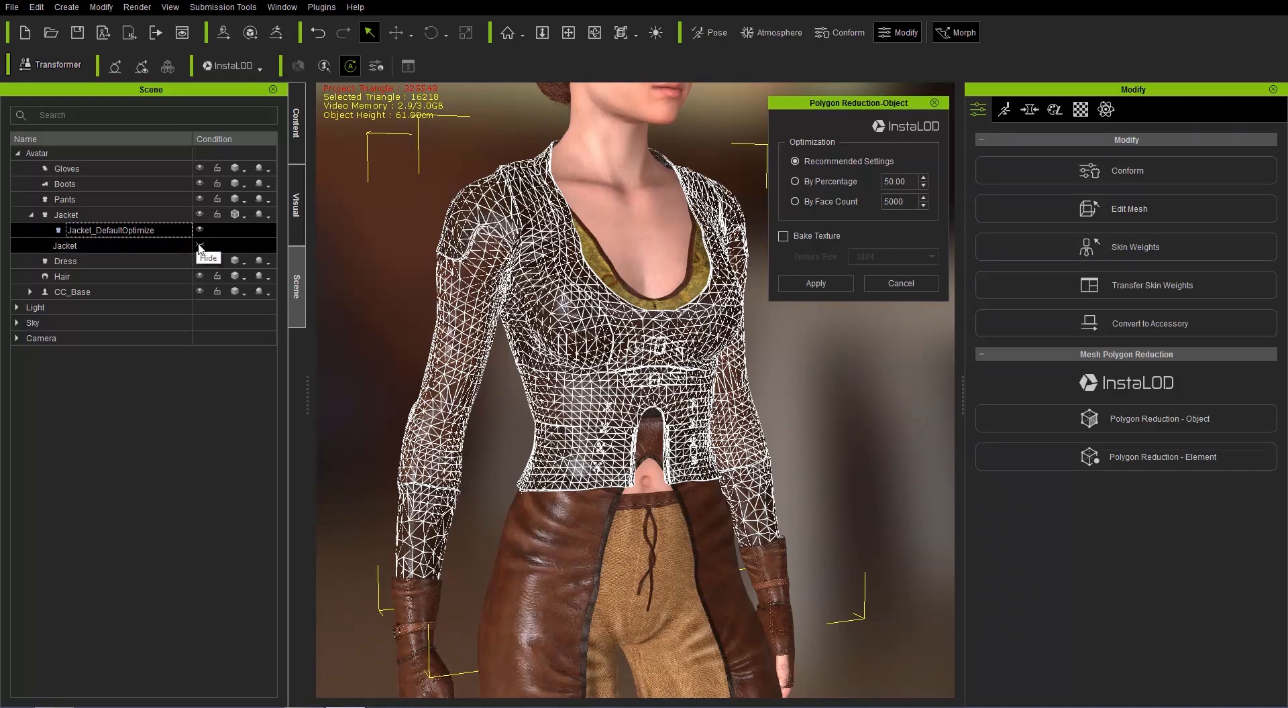
left_click(80, 230)
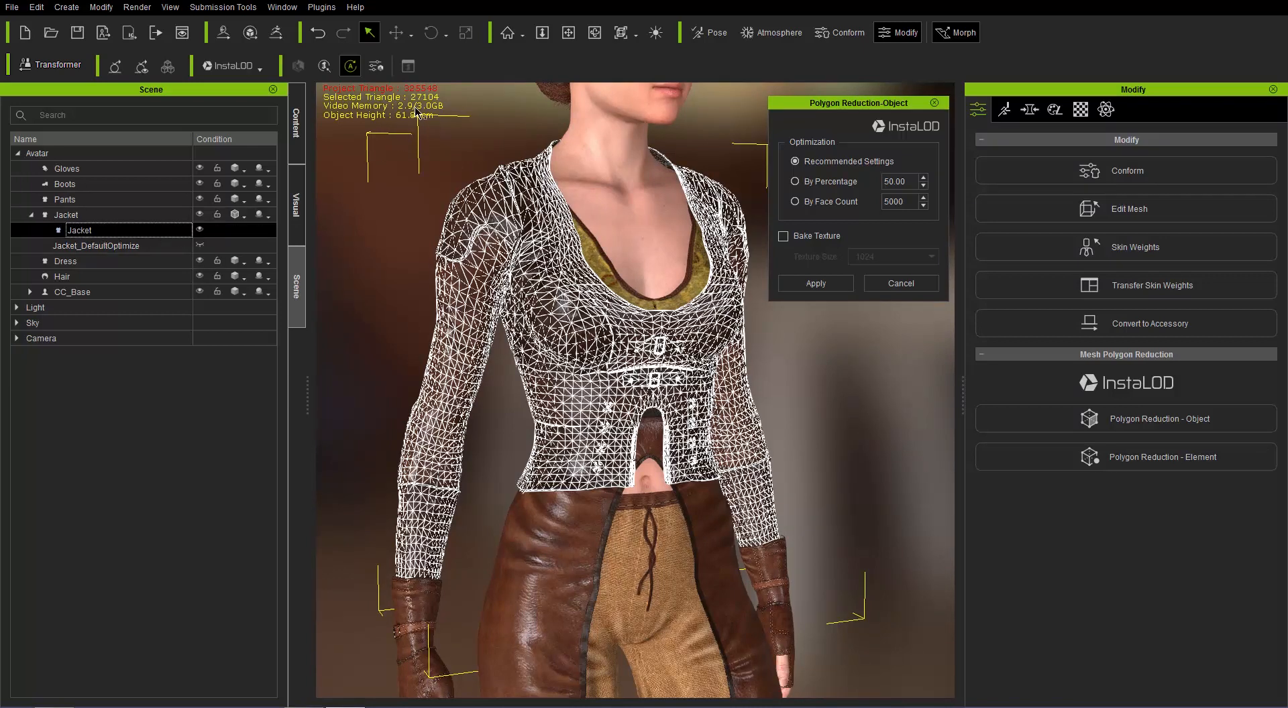
Reduce the jacket By Percentage at 30.00, creating Jacket_0__Percentage_30 with 8098 triangles
left_click(794, 181)
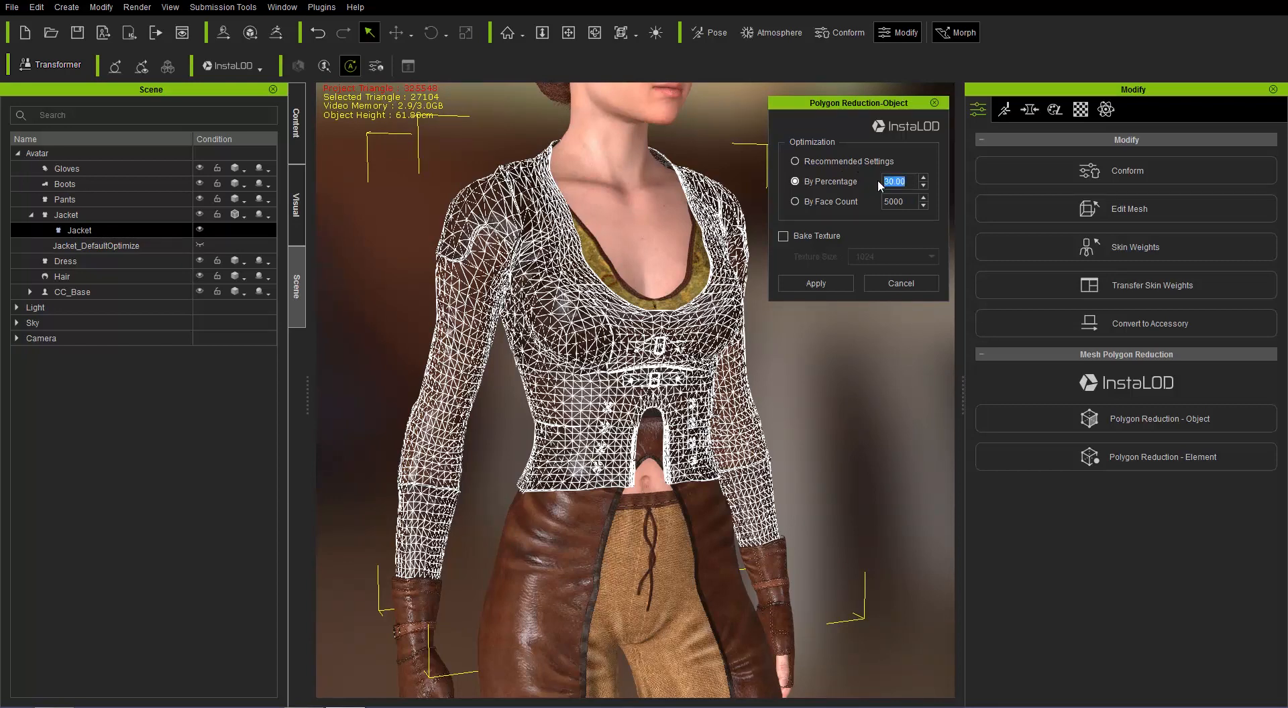
left_click(814, 282)
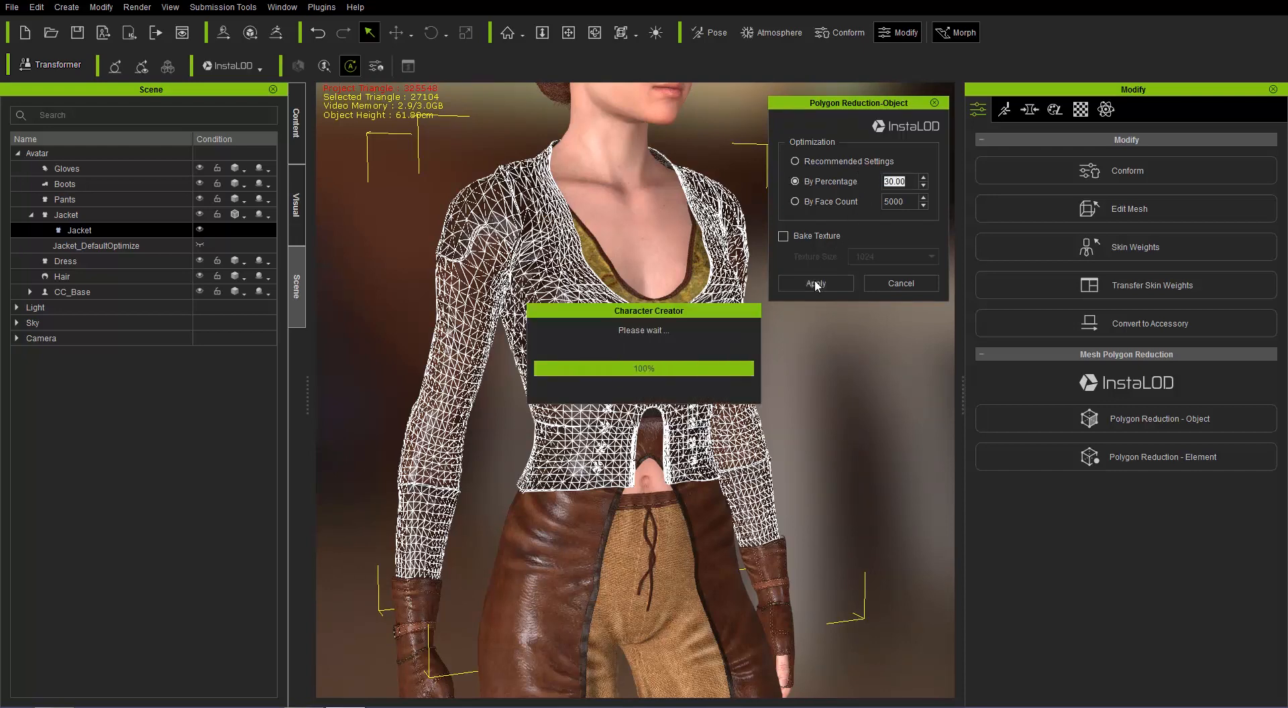
left_click(813, 283)
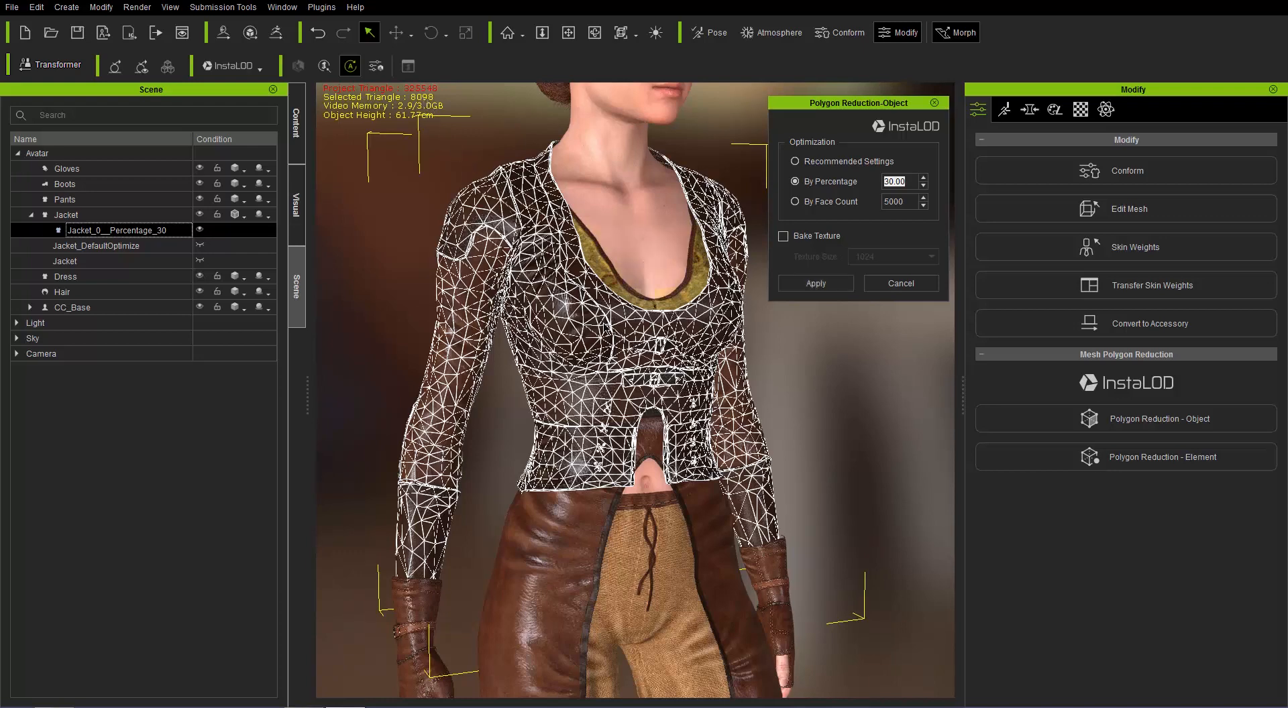
mouse_move(596, 349)
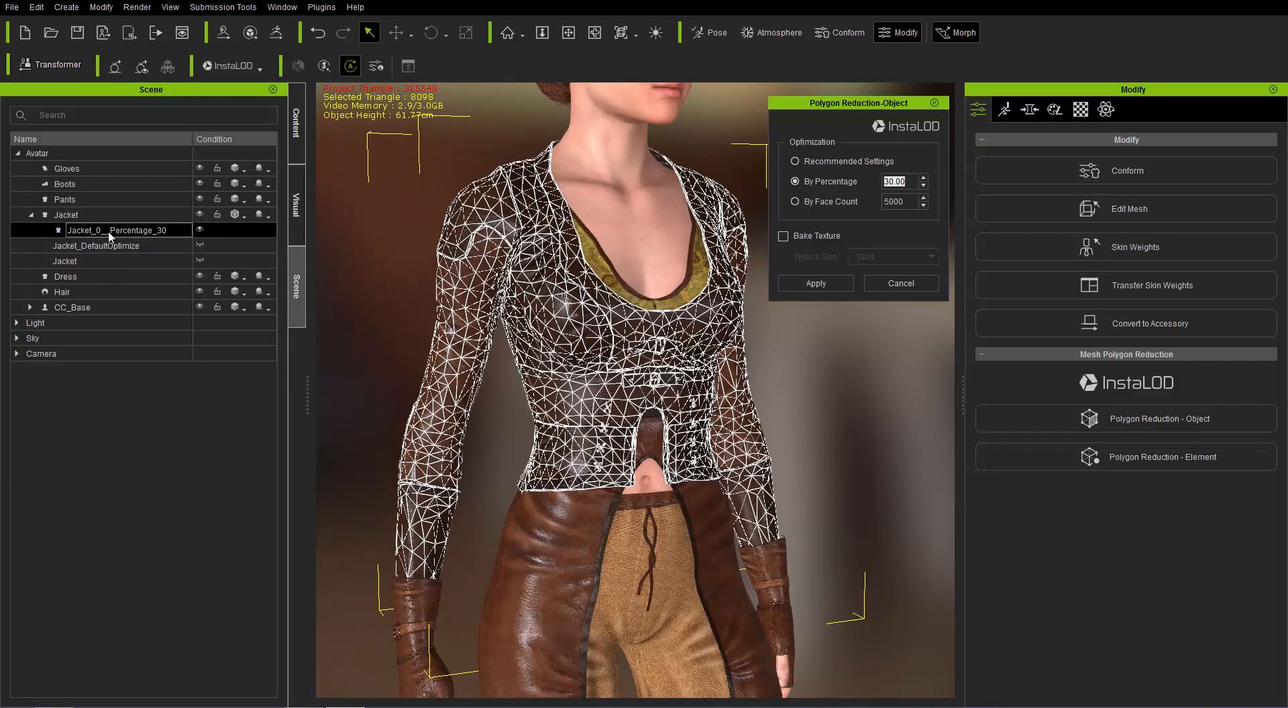
mouse_move(158, 239)
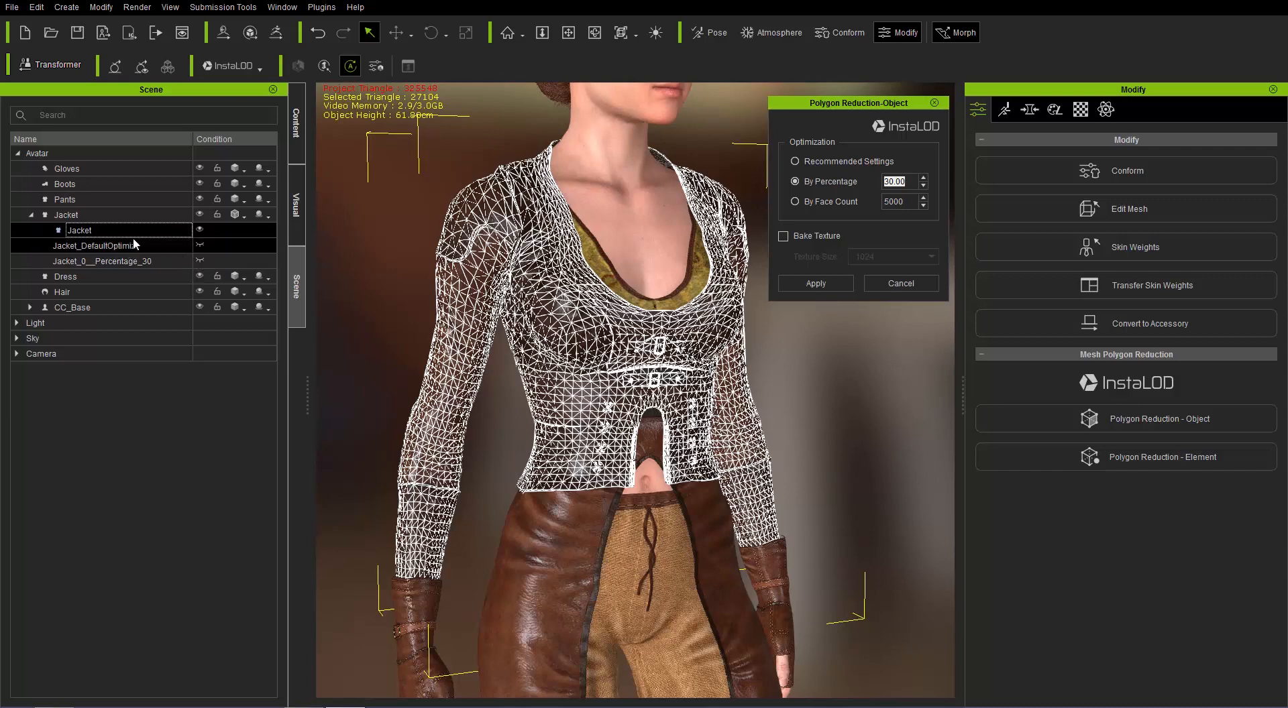
Reduce the jacket By Face Count to 8000, creating Jacket_0_Faces8000 with 7987 triangles
left_click(794, 201)
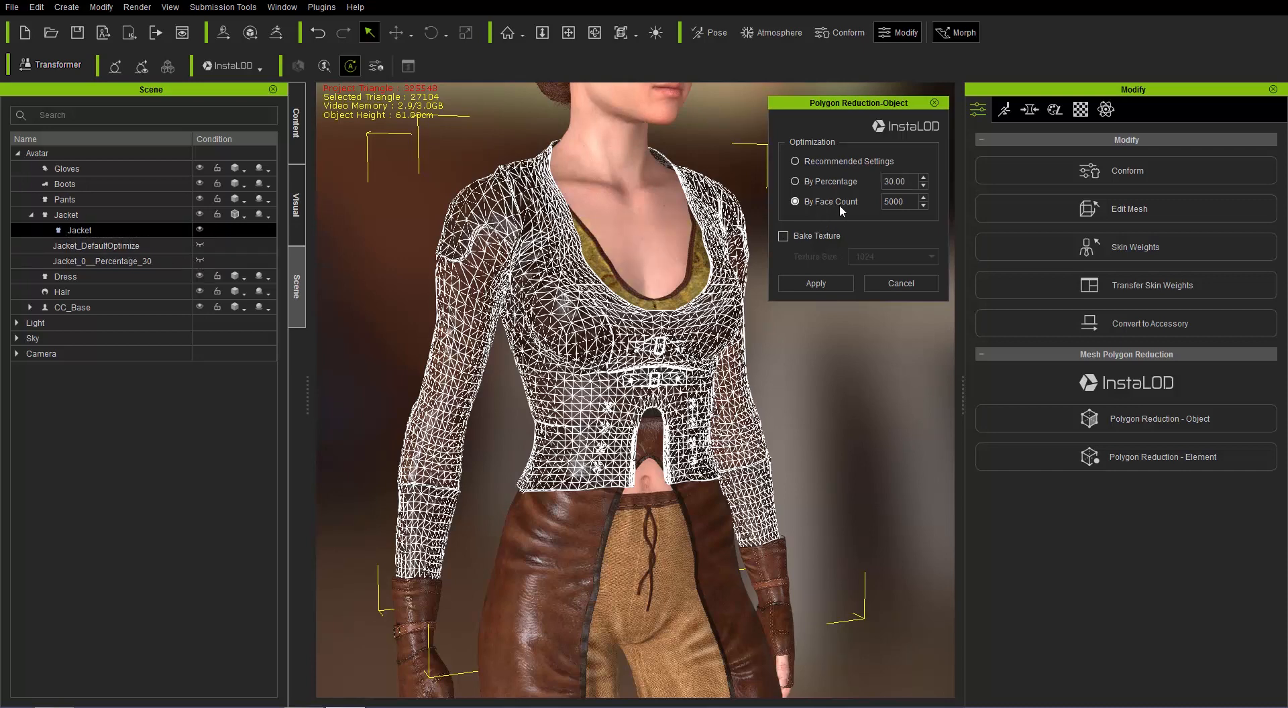
triple_click(896, 202)
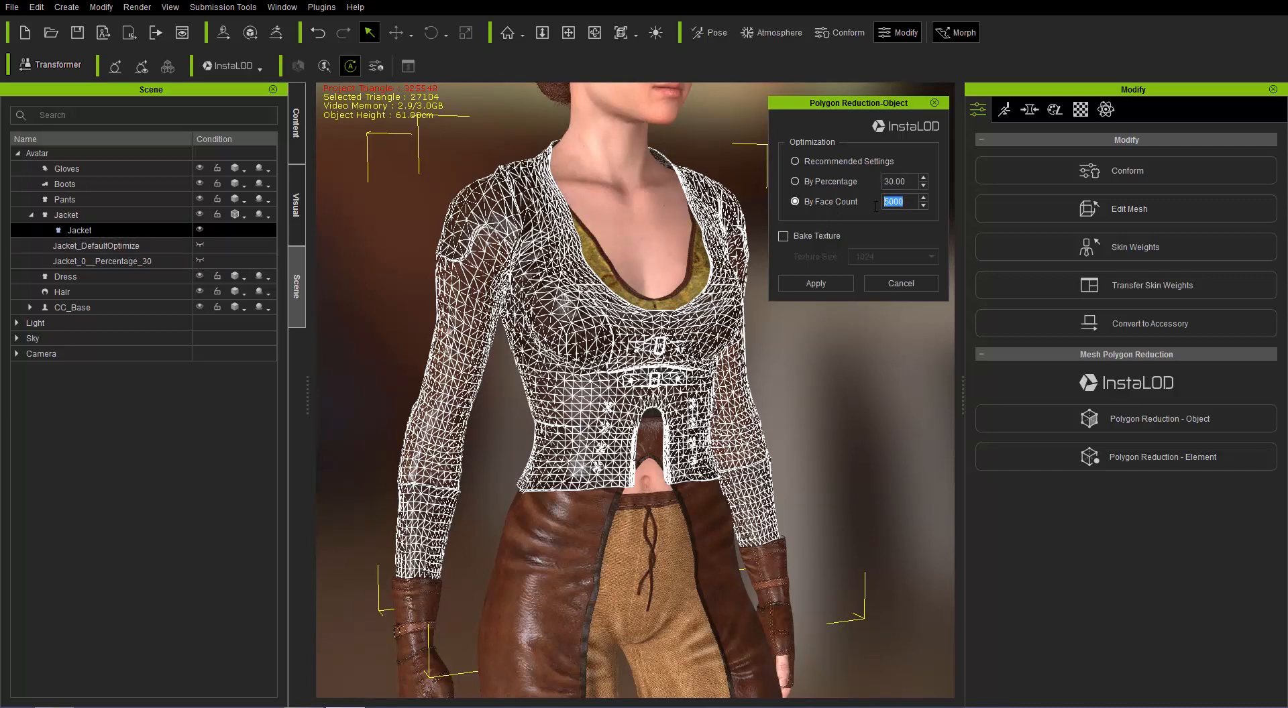
type("8000")
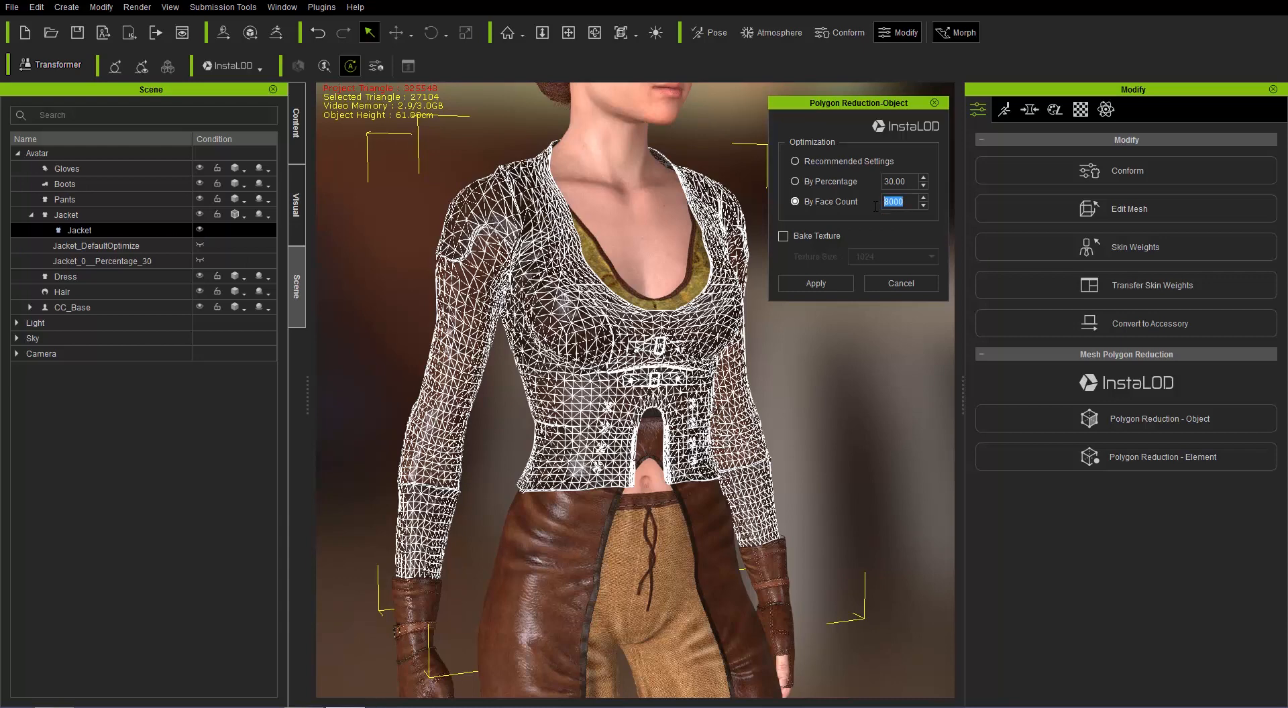
left_click(814, 284)
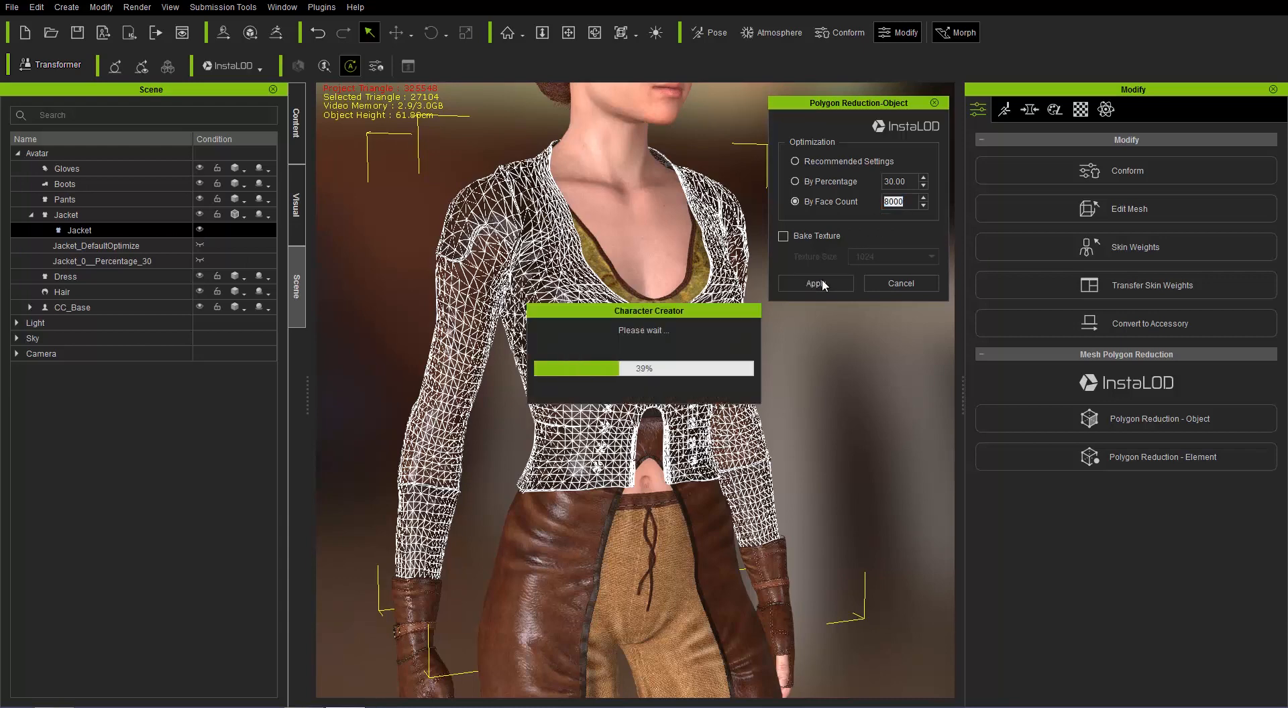
left_click(814, 283)
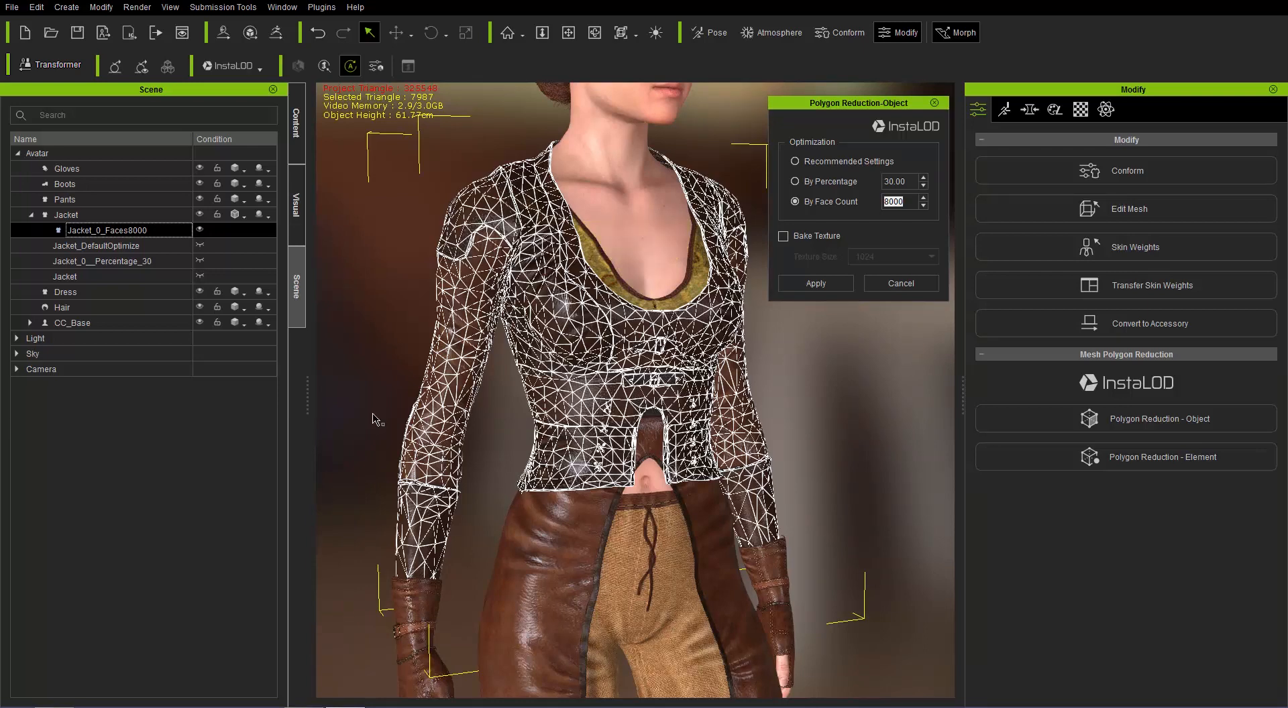
Show the original jacket mesh, collapse its reduced versions and reselect Jacket
left_click(107, 245)
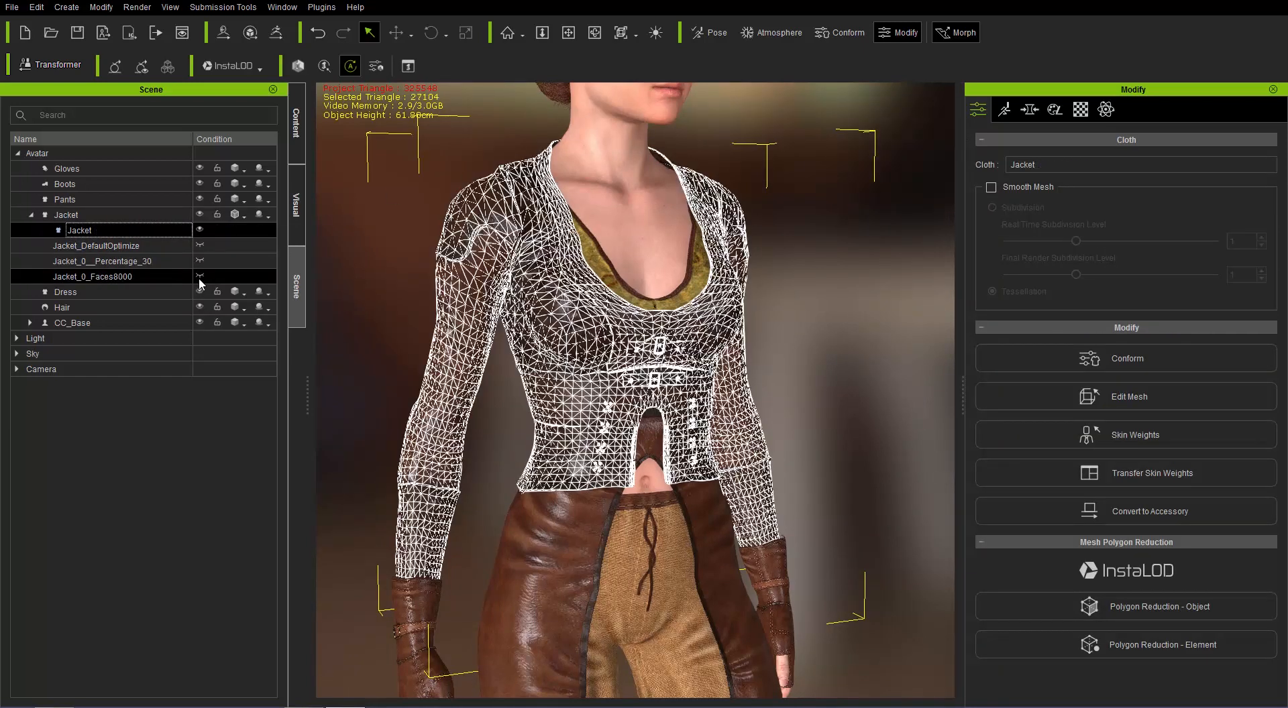
left_click(106, 245)
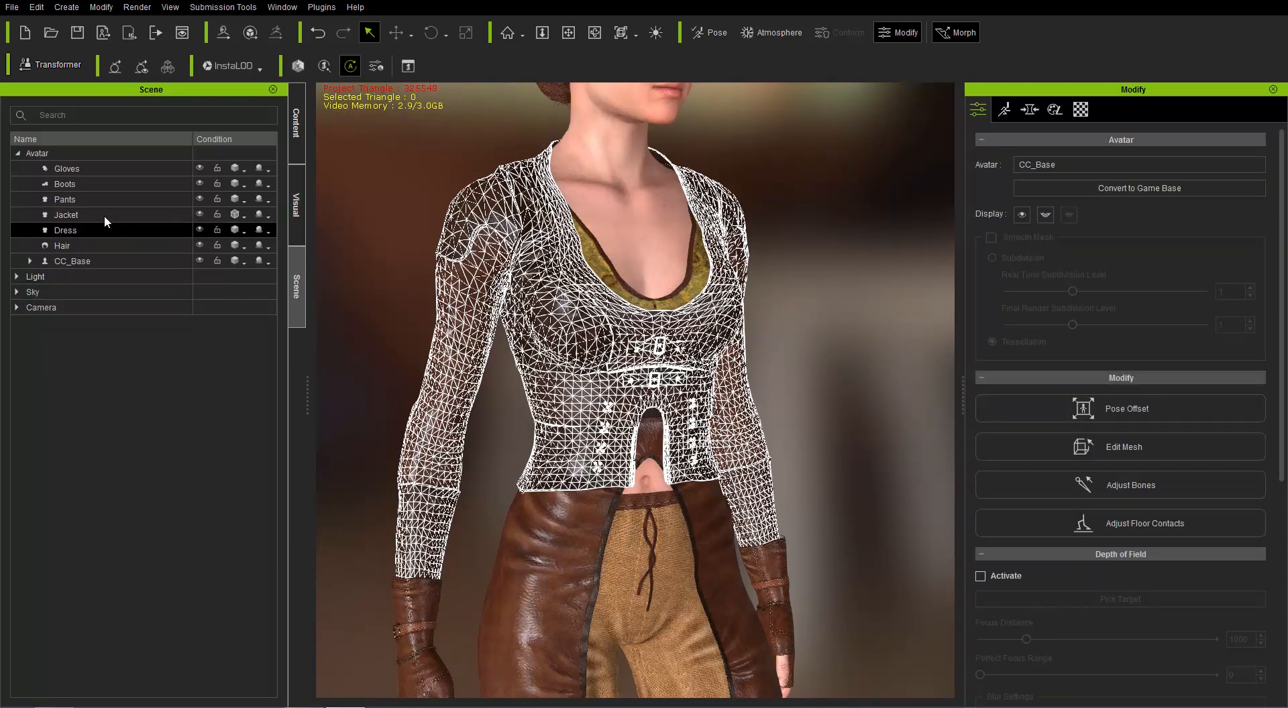
left_click(66, 215)
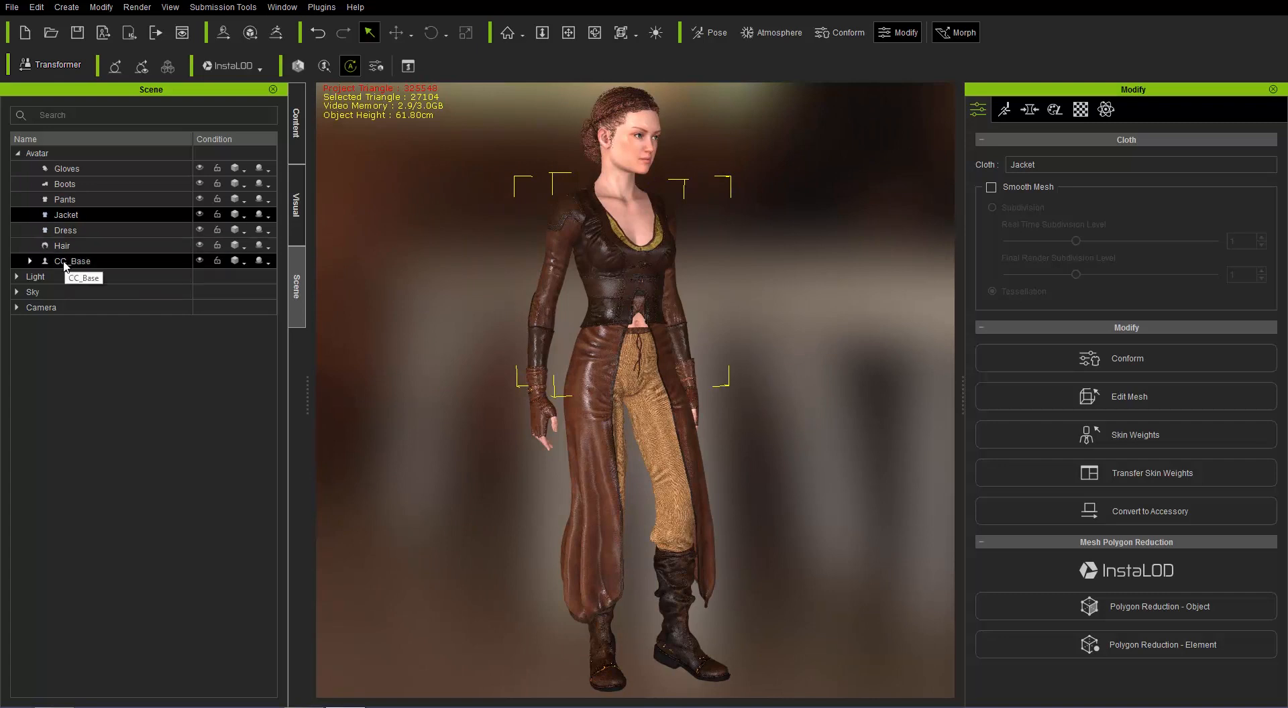
Select the CC_Base character and start InstaLOD Polygon Reduction-Wearables on the whole avatar
left_click(73, 260)
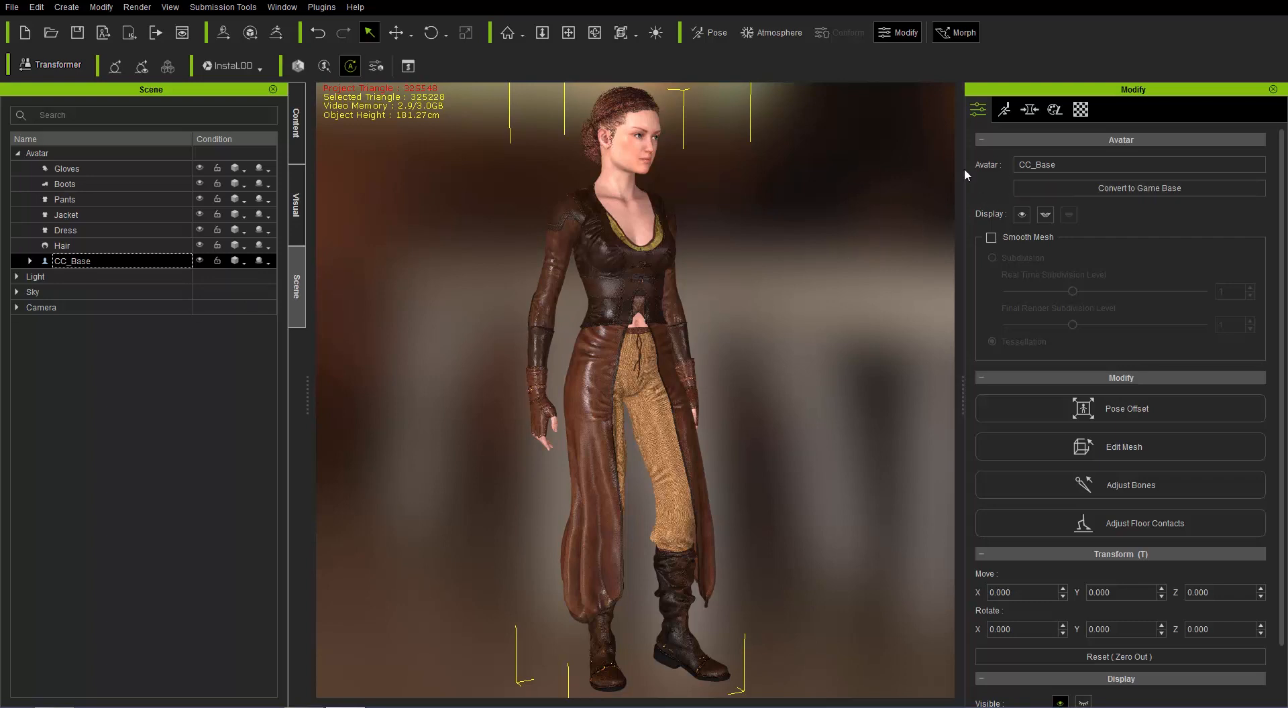
scroll("down", 3)
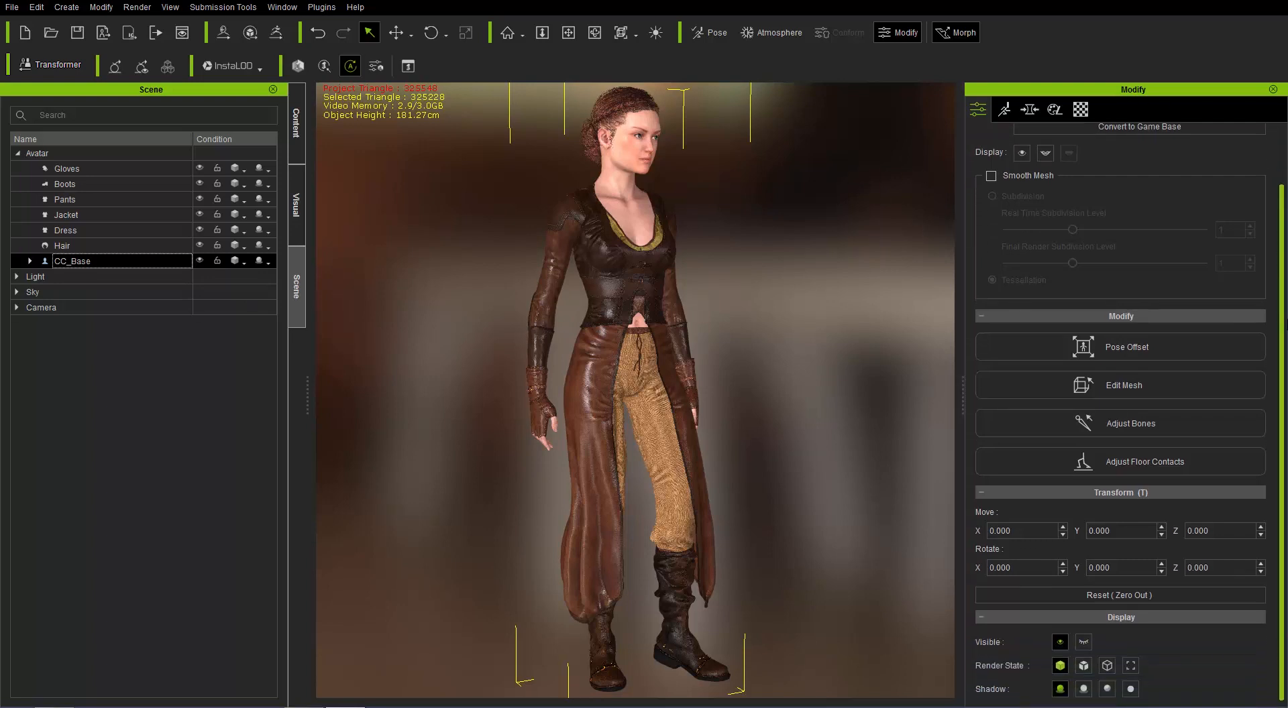
mouse_move(1186, 689)
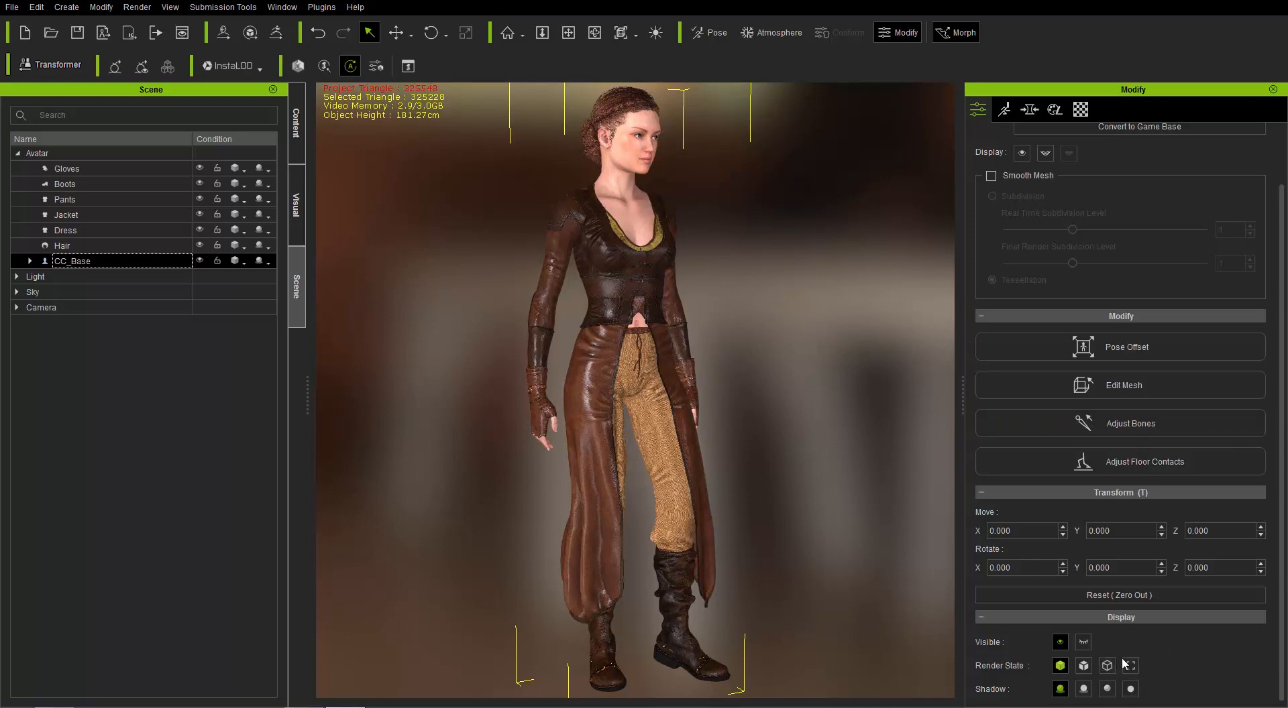
left_click(232, 65)
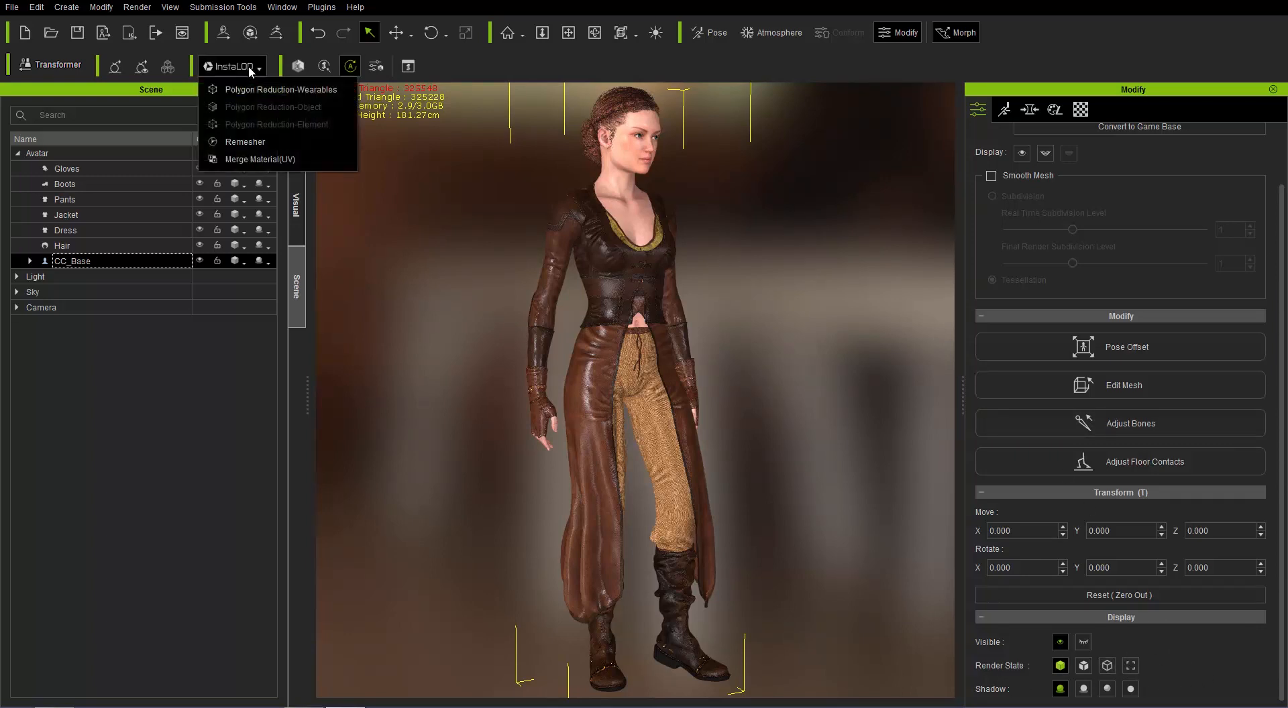
left_click(100, 6)
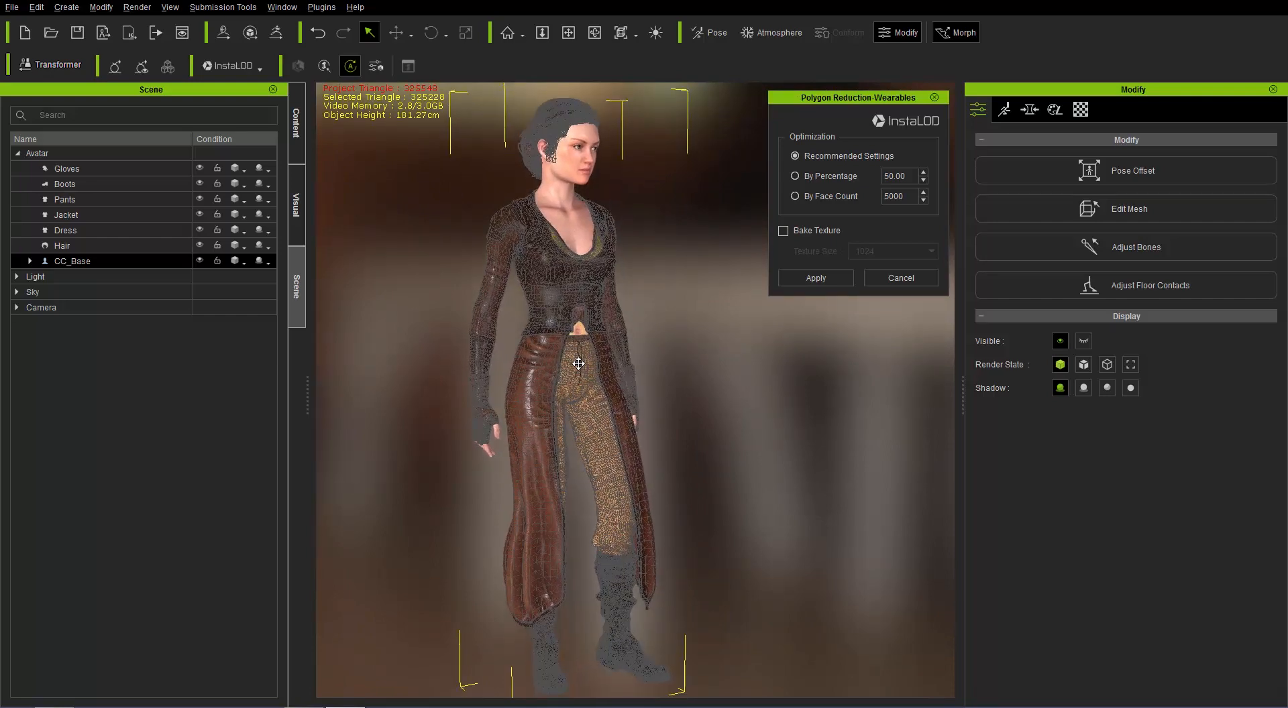
Check the wearables selection from Gloves through Hair, reselect CC_Base and move the dialog aside
left_click(62, 245)
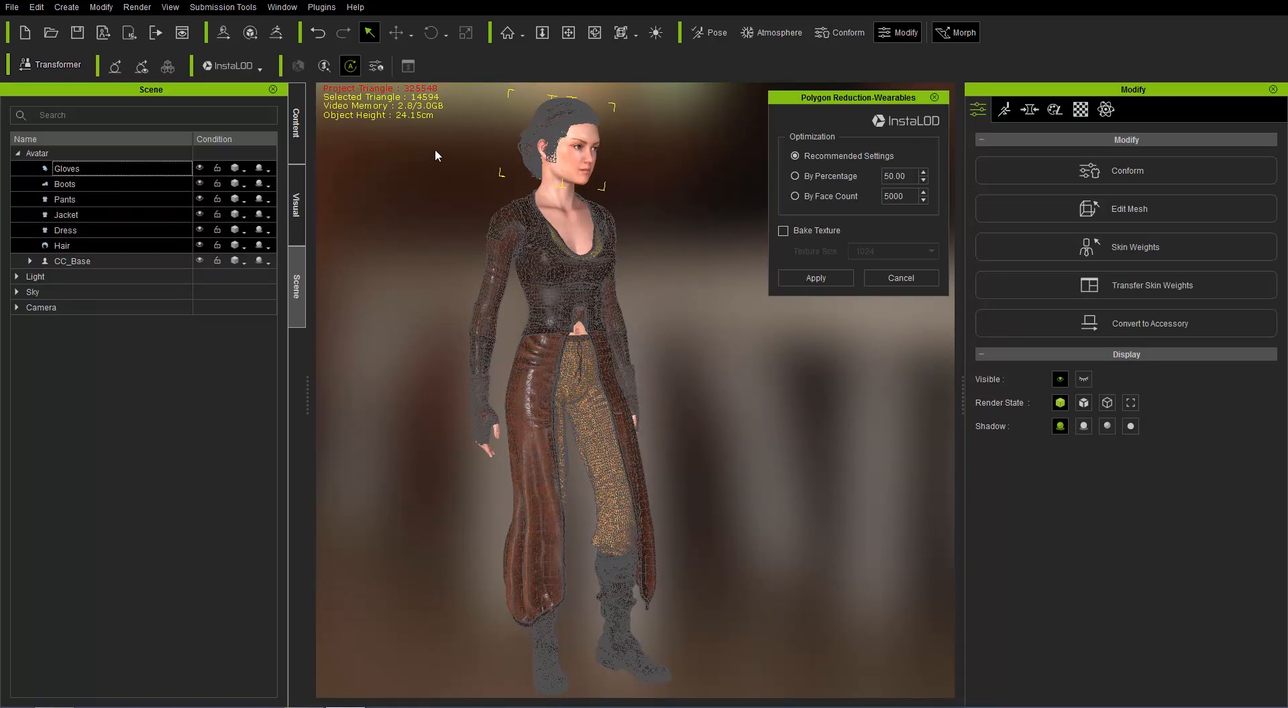
left_click(61, 245)
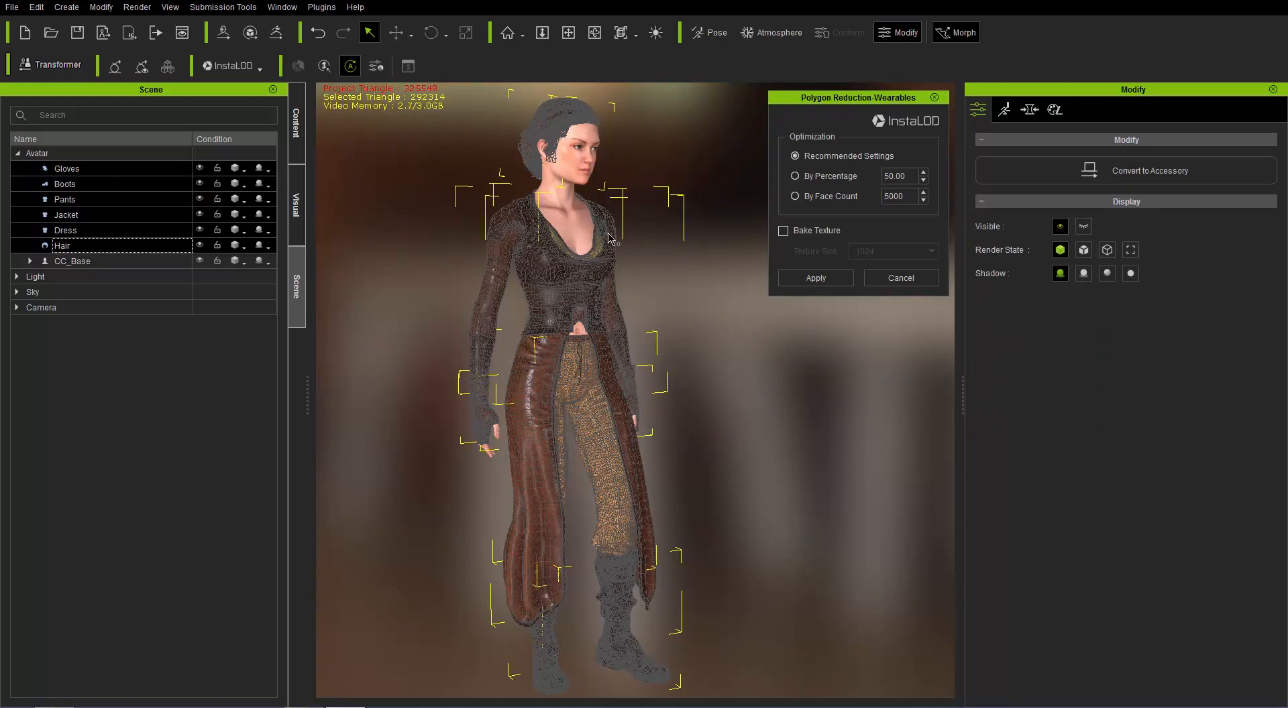
left_click(73, 261)
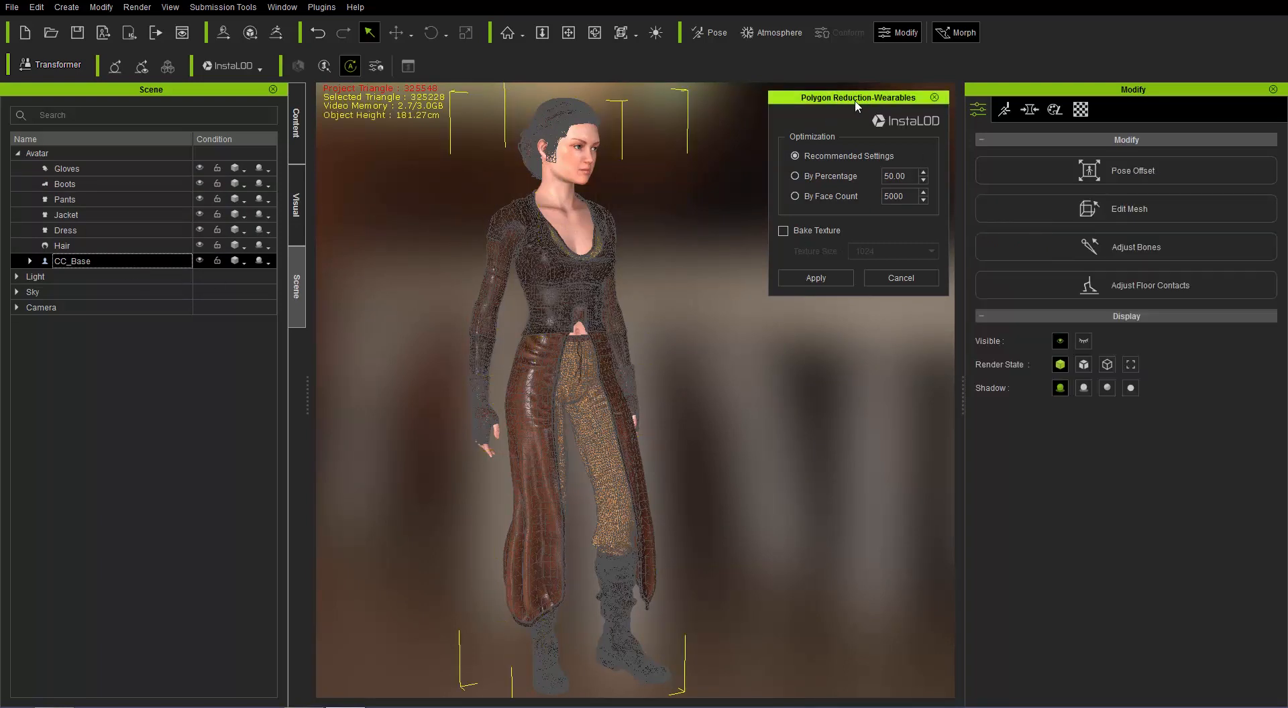
left_click_drag(857, 98, 822, 99)
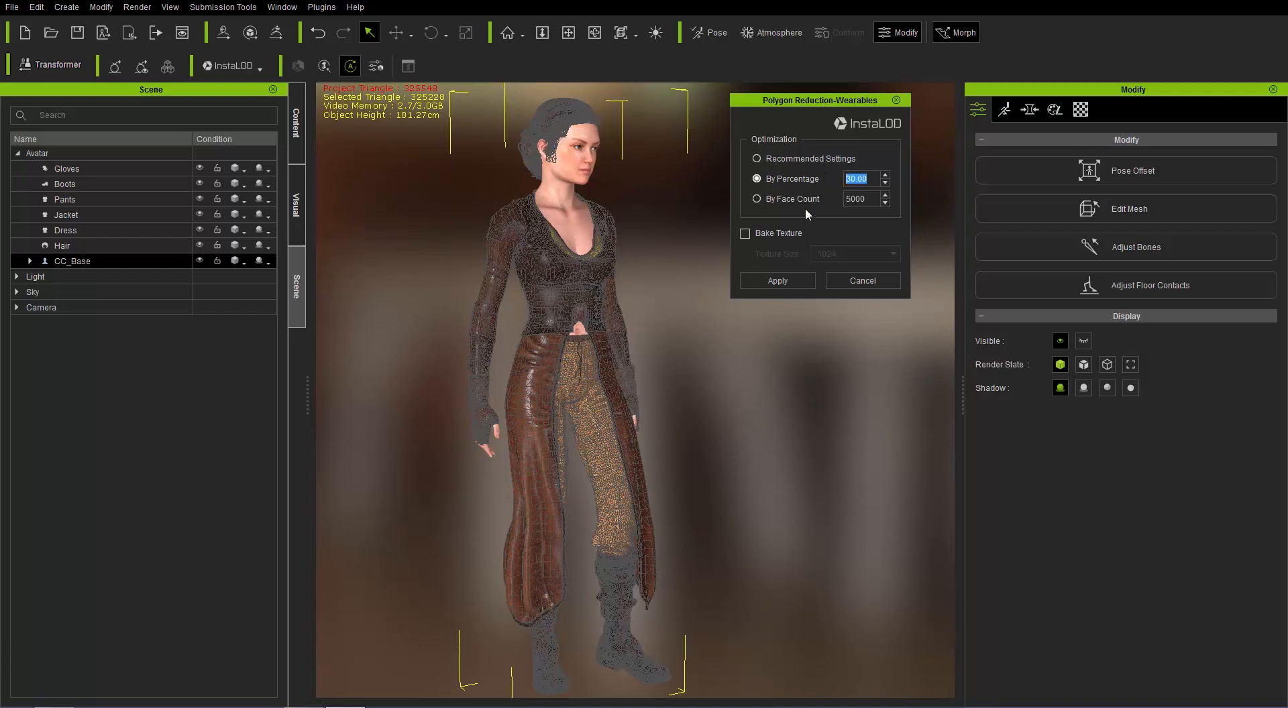
Apply the 30 percent wearables reduction and select the new _Percentage_30 items in the Scene tree
left_click(776, 280)
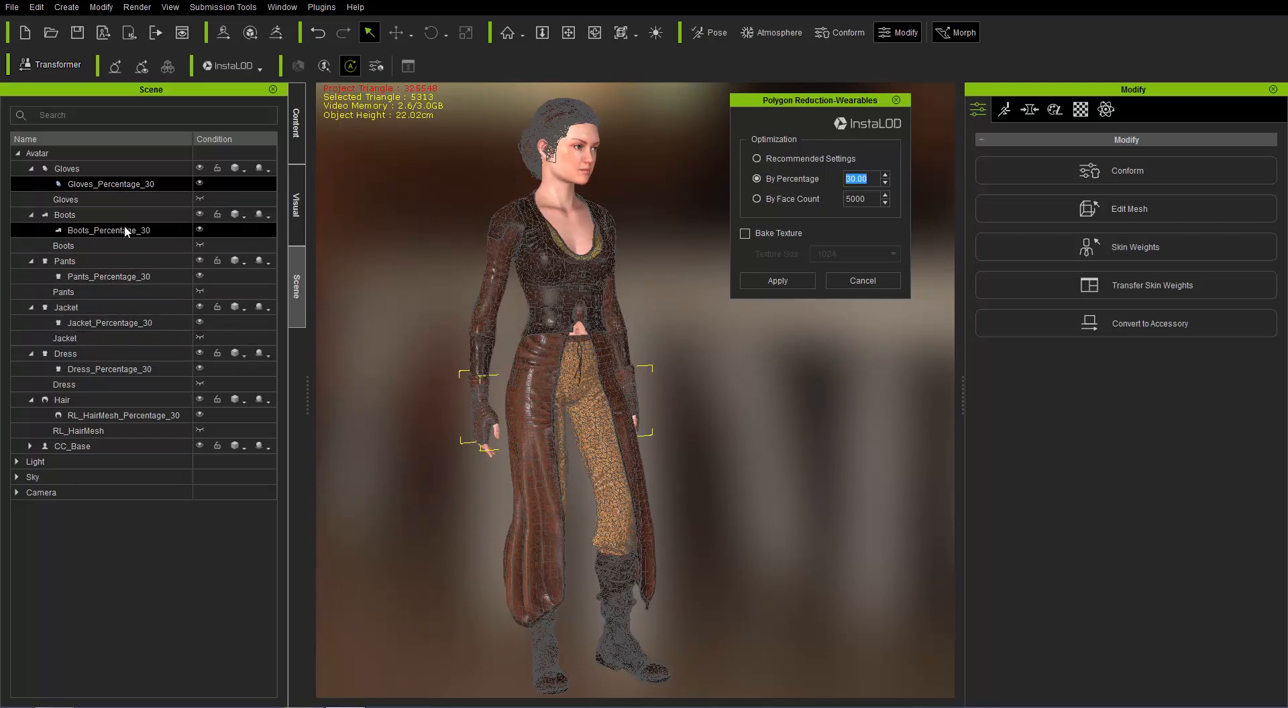
left_click(106, 276)
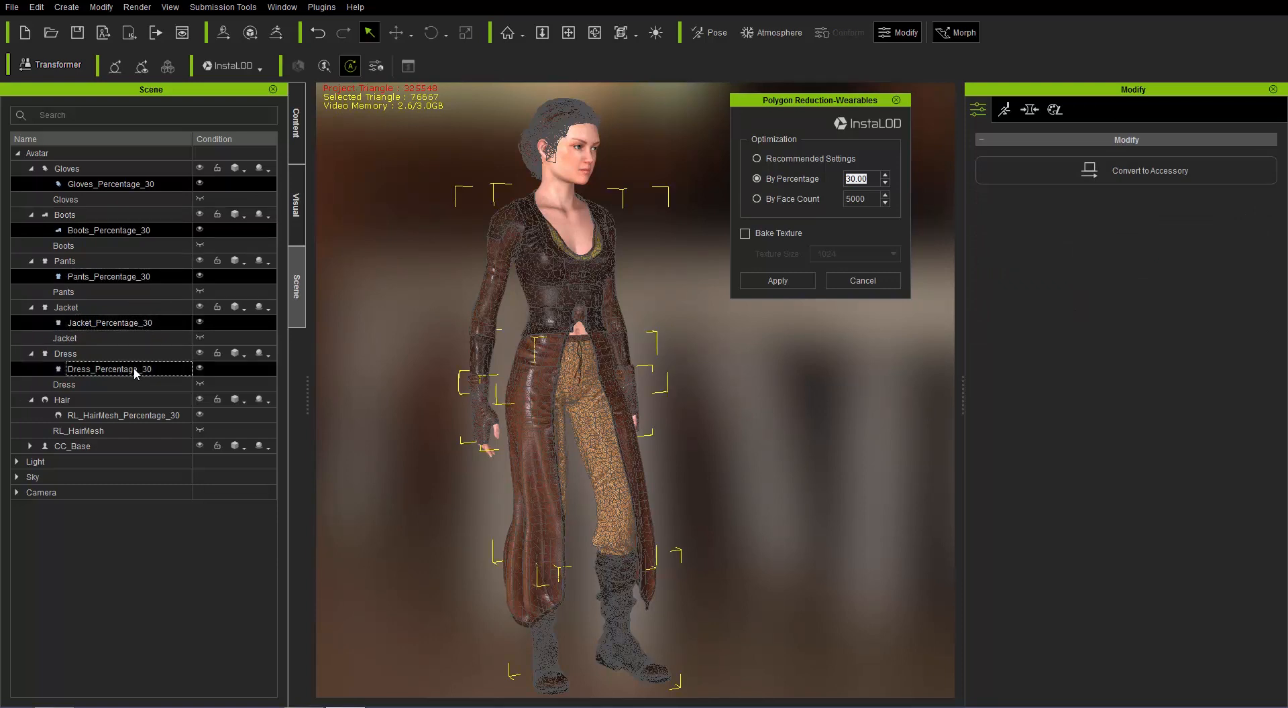
left_click(123, 416)
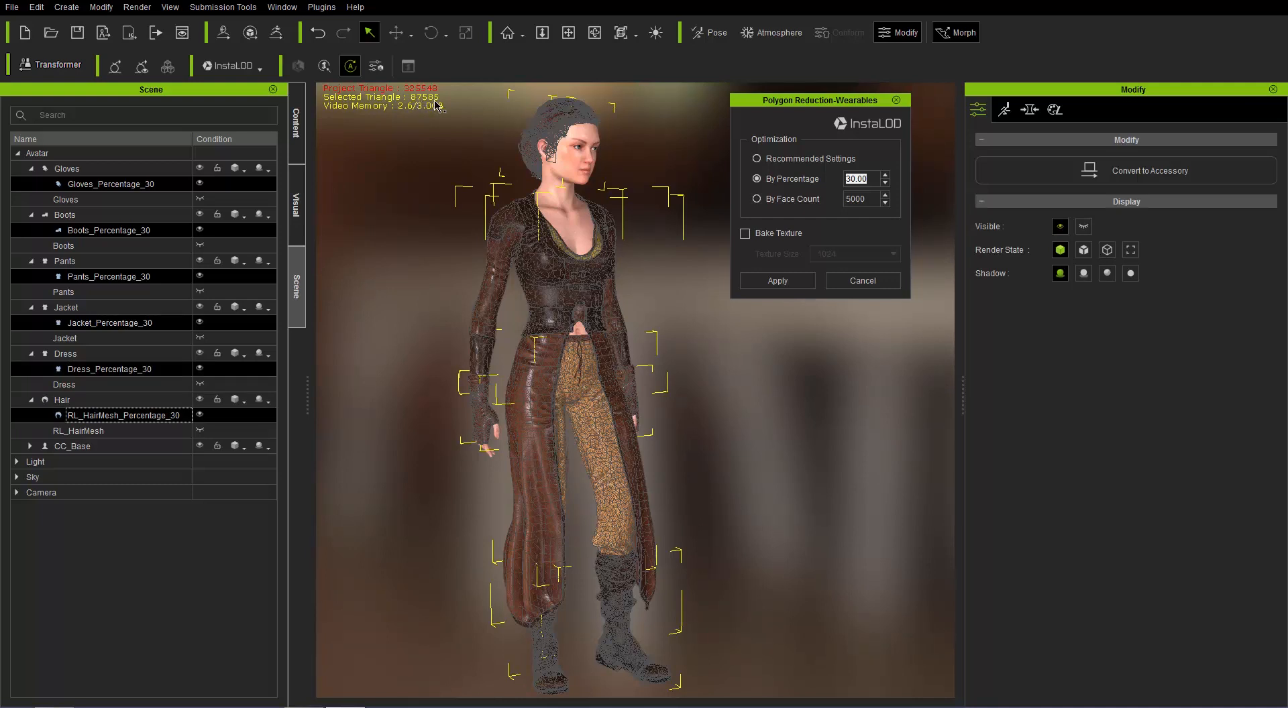
mouse_move(438, 105)
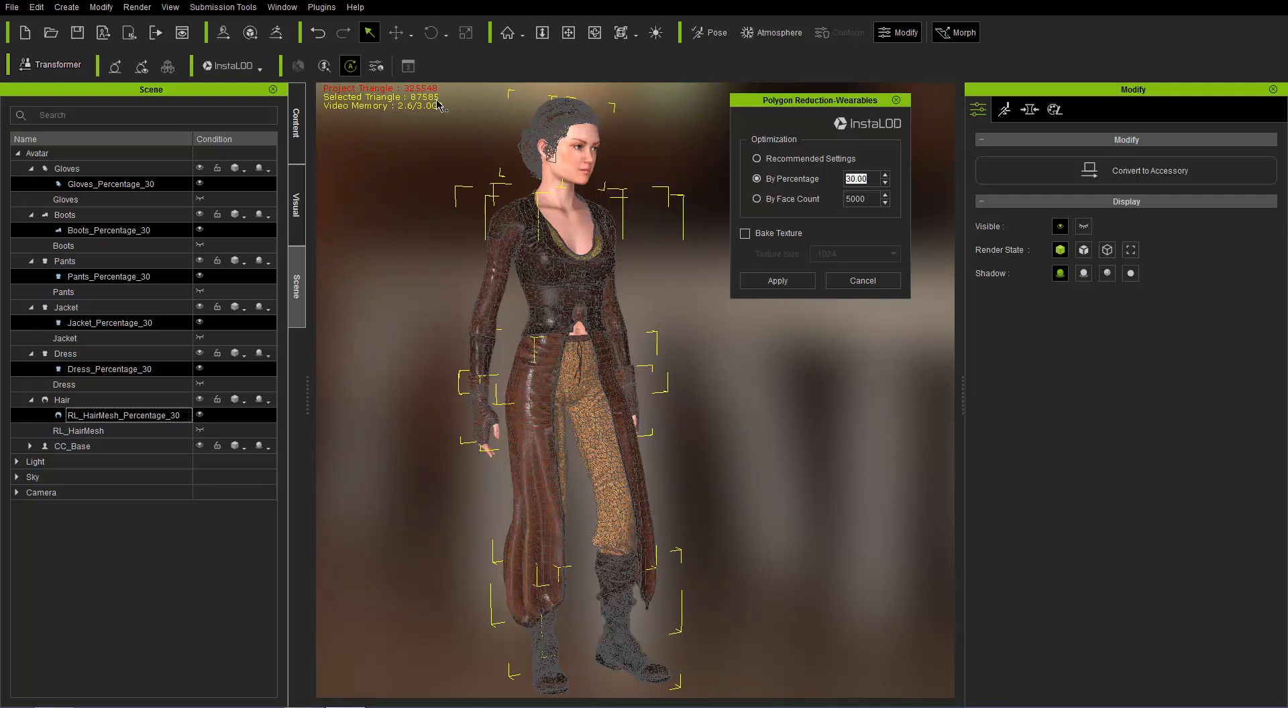
mouse_move(458, 105)
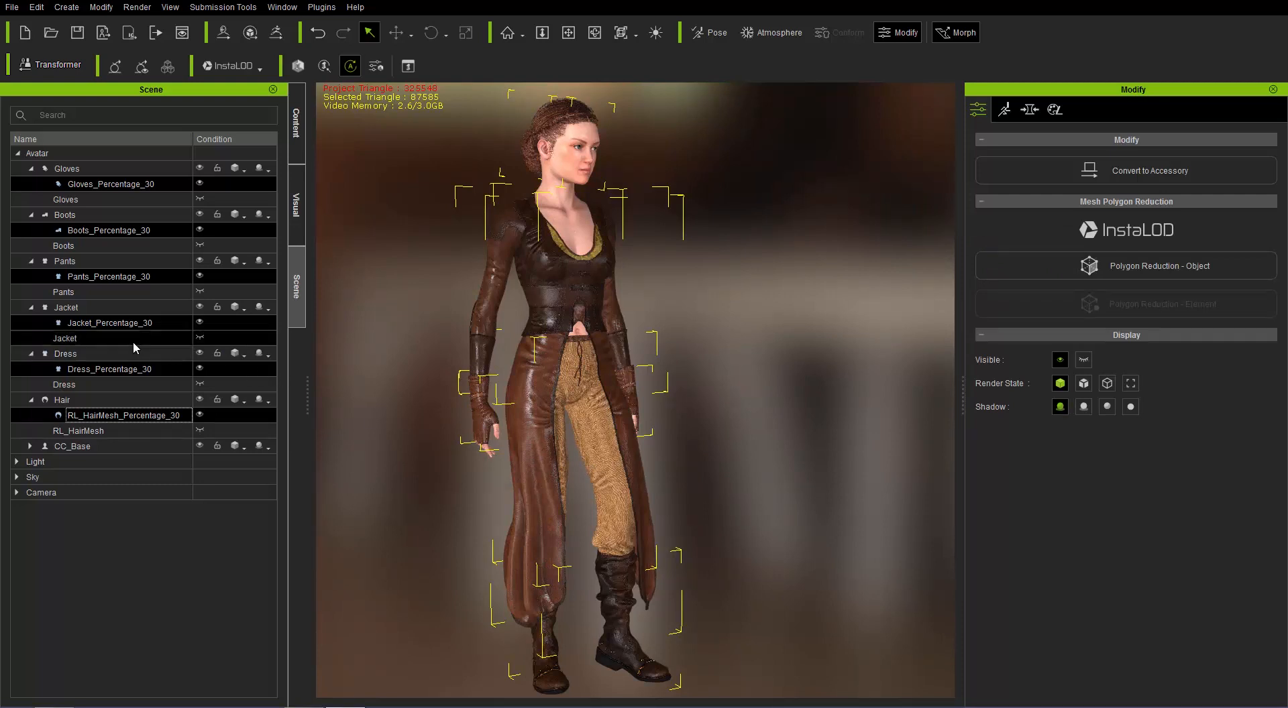
Select Boots_Percentage_30 and start an InstaLOD Polygon Reduction-Object set to 10000 faces
left_click(107, 230)
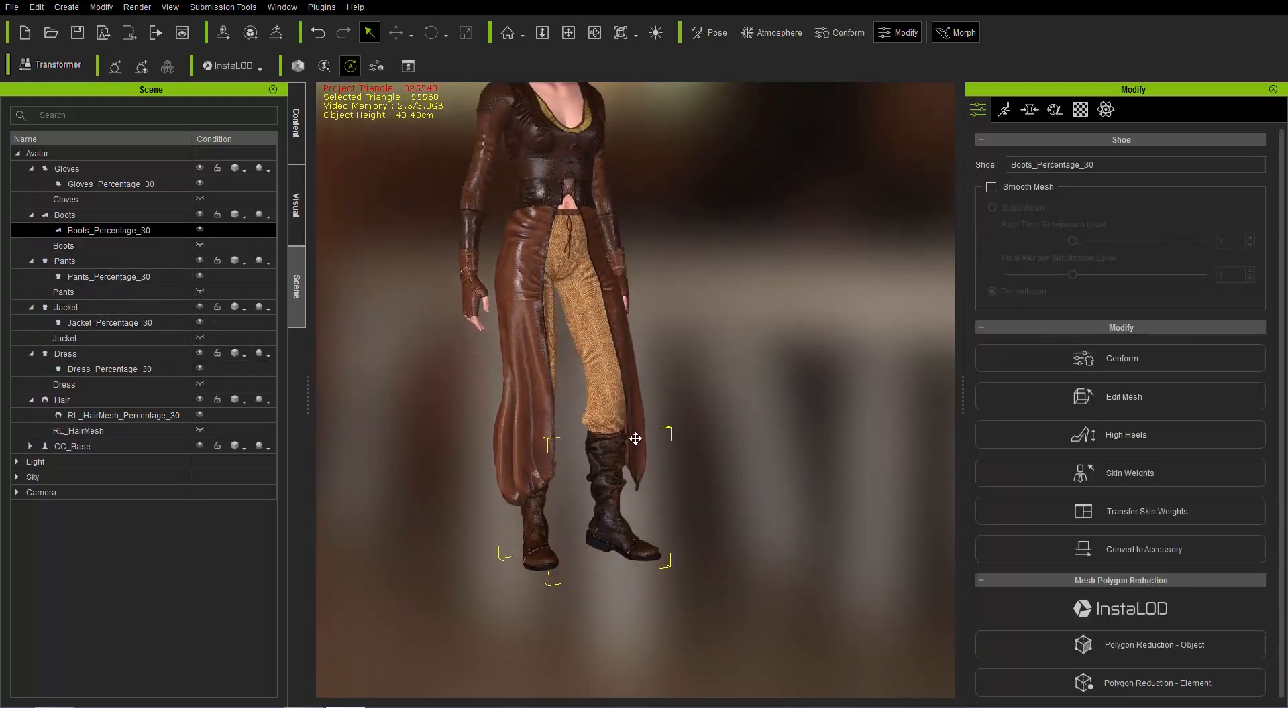
scroll("up", 3)
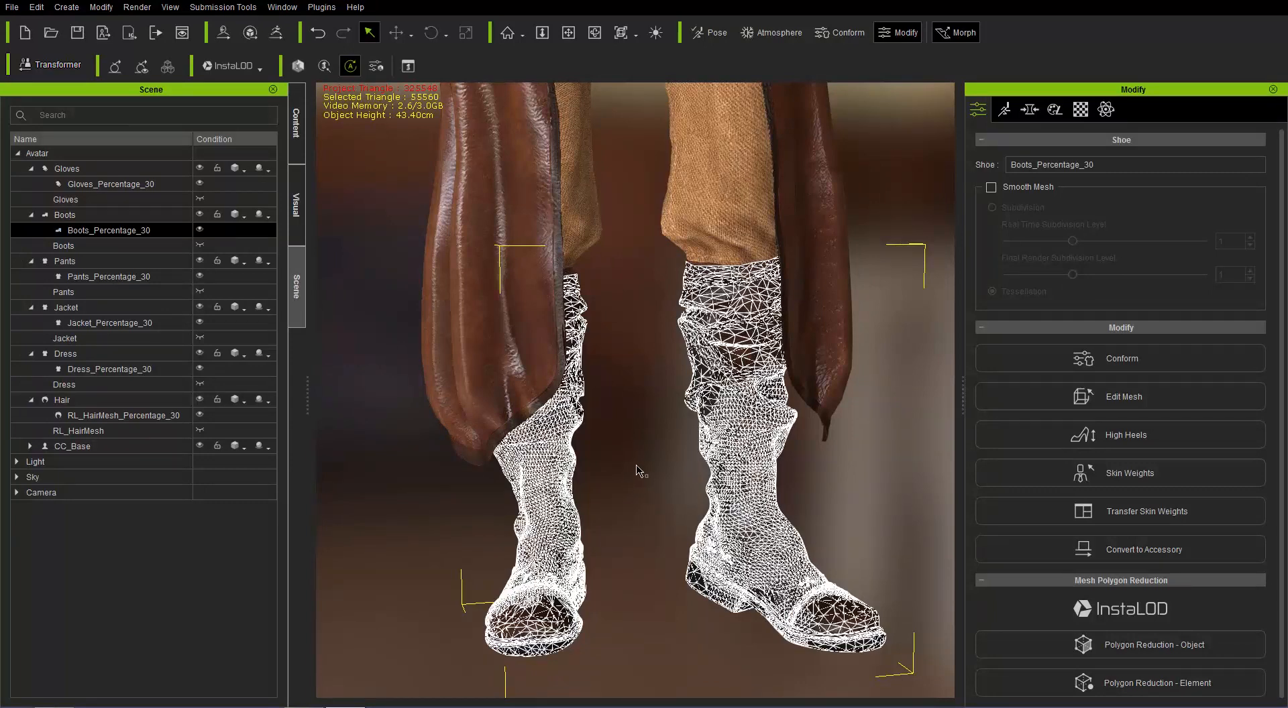
mouse_move(597, 387)
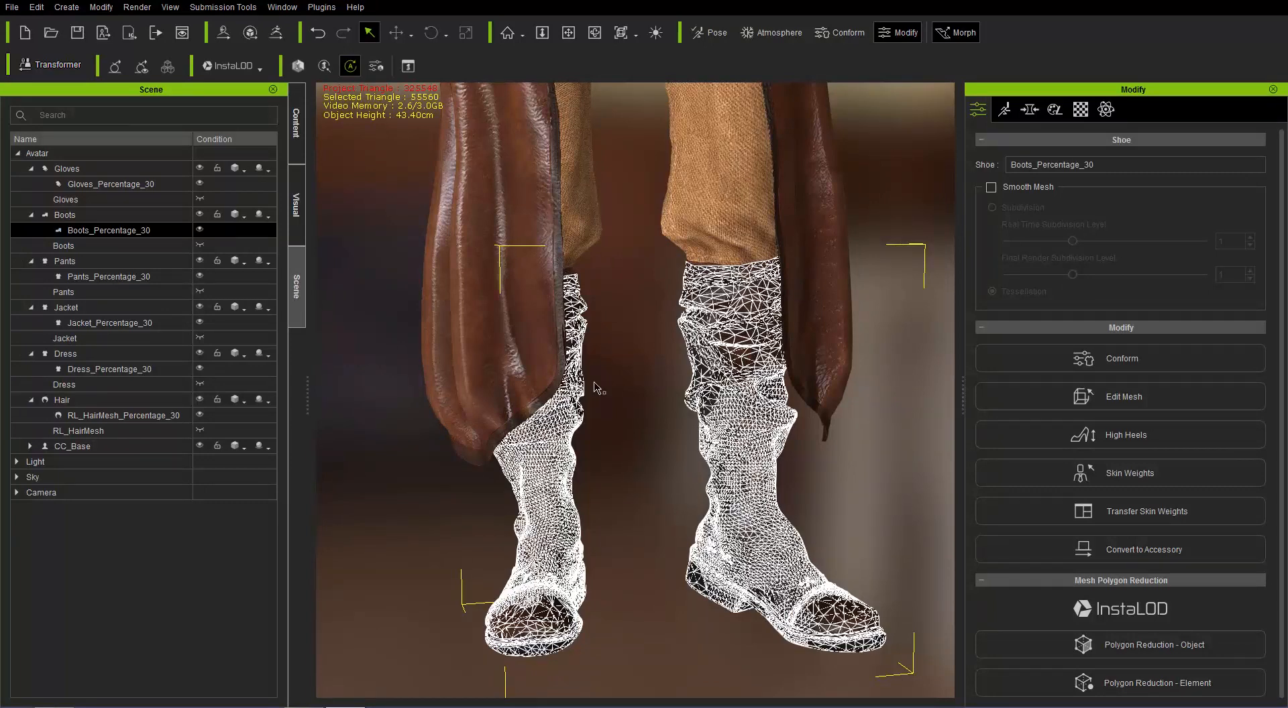
left_click(255, 66)
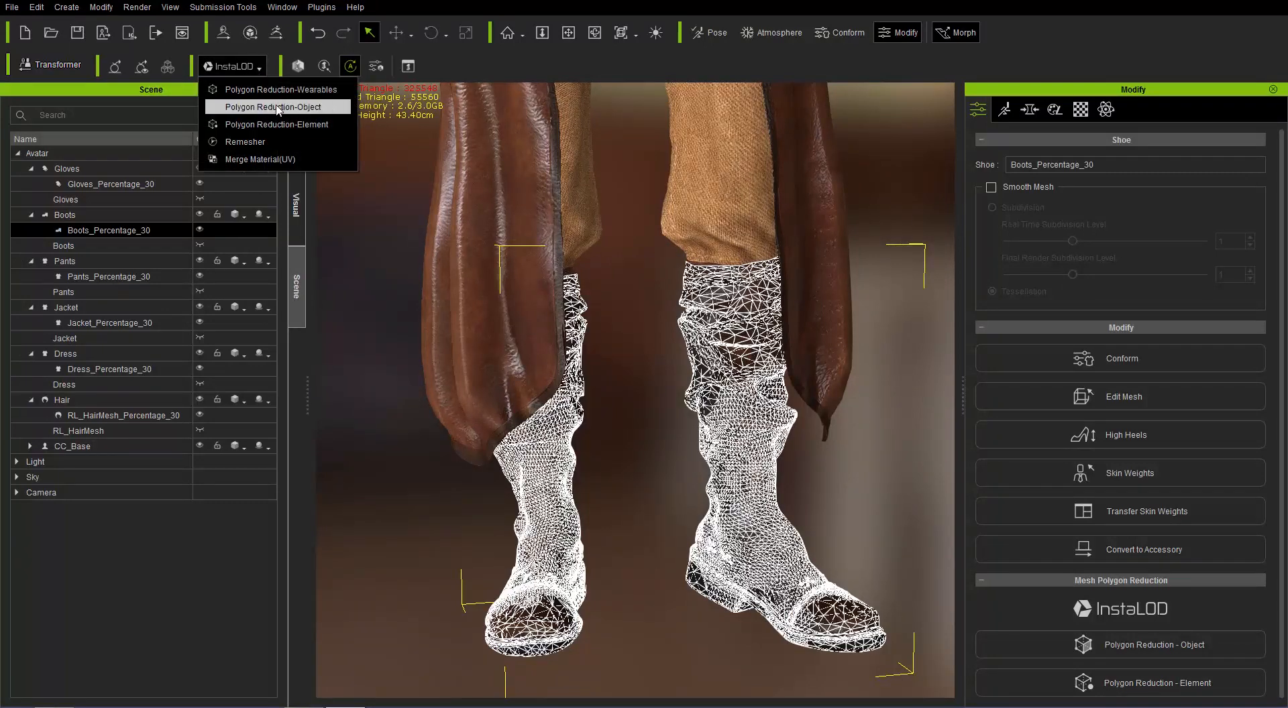
left_click(275, 107)
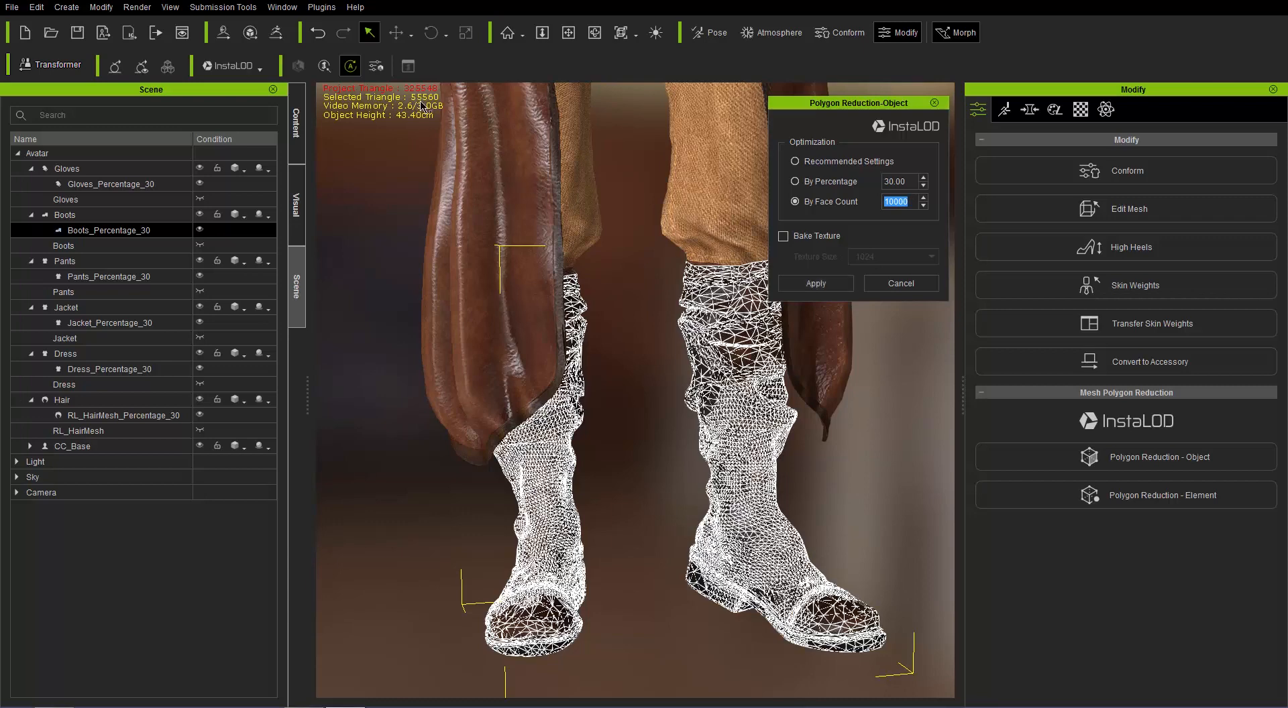
mouse_move(784, 267)
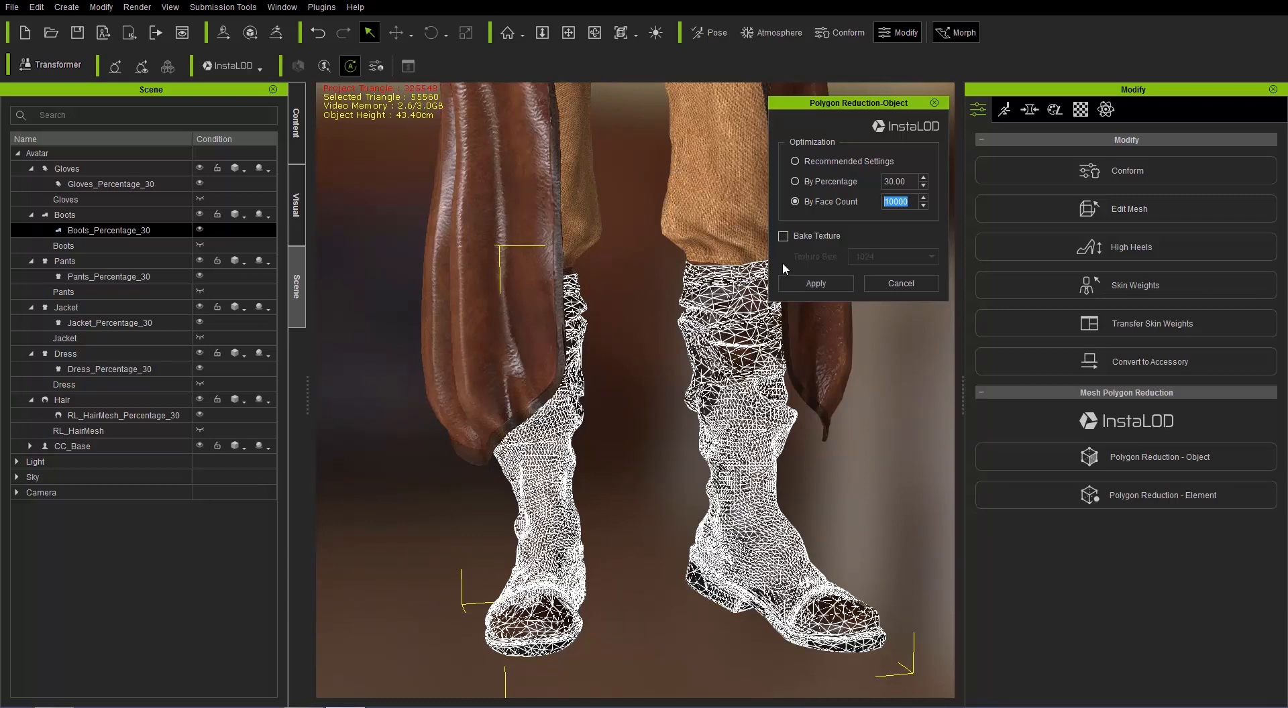
Apply the 10000-face reduction, producing Boots_Percentage_30Faces10000 with 9934 triangles, and inspect it
left_click(814, 282)
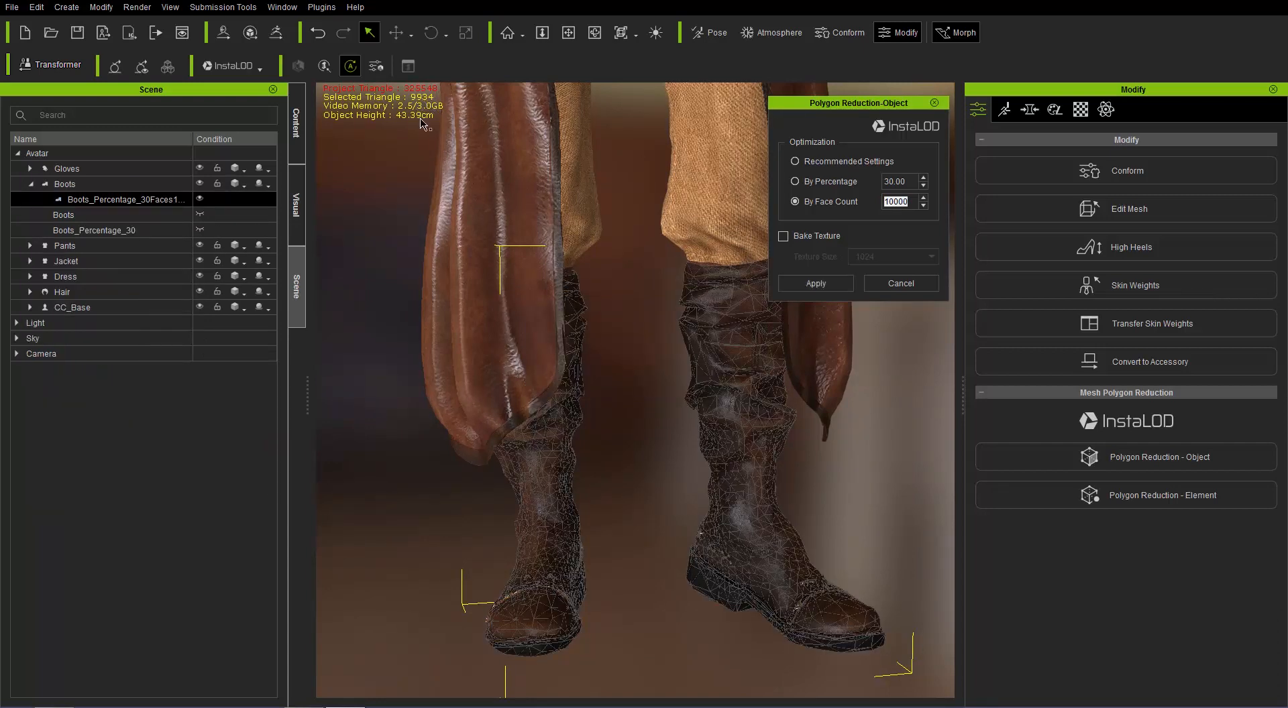
mouse_move(834, 465)
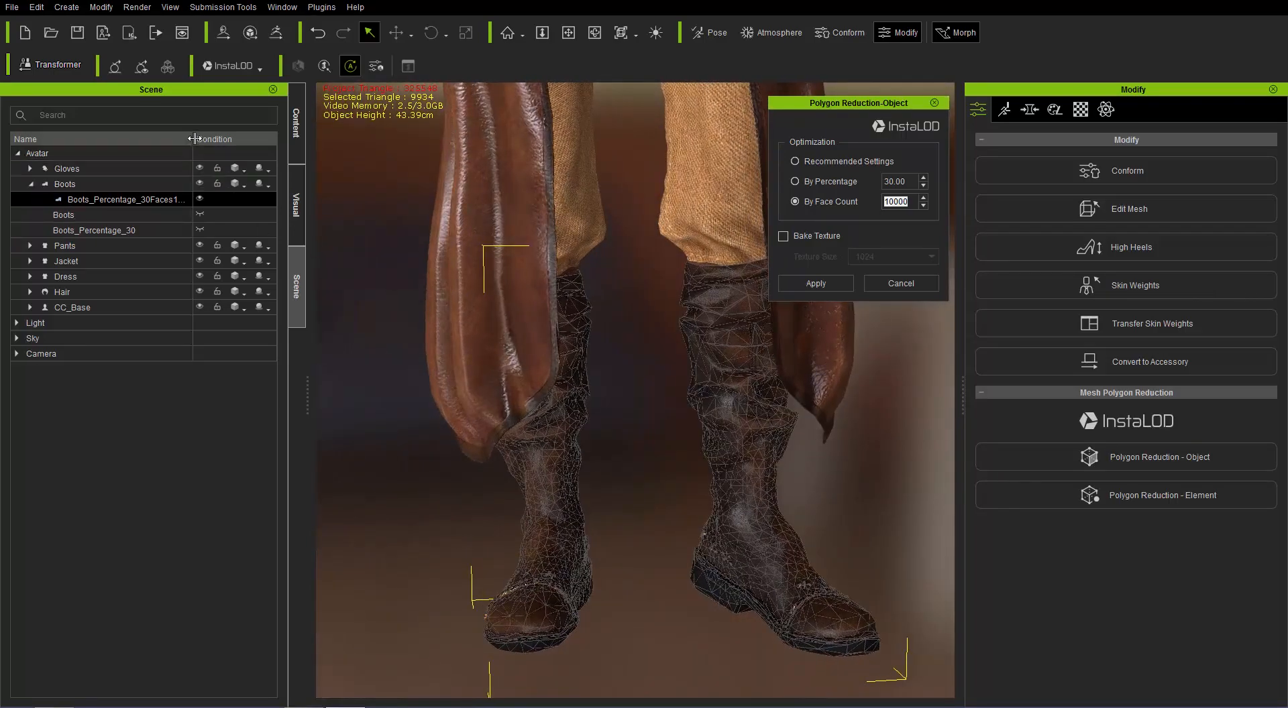
double_click(135, 198)
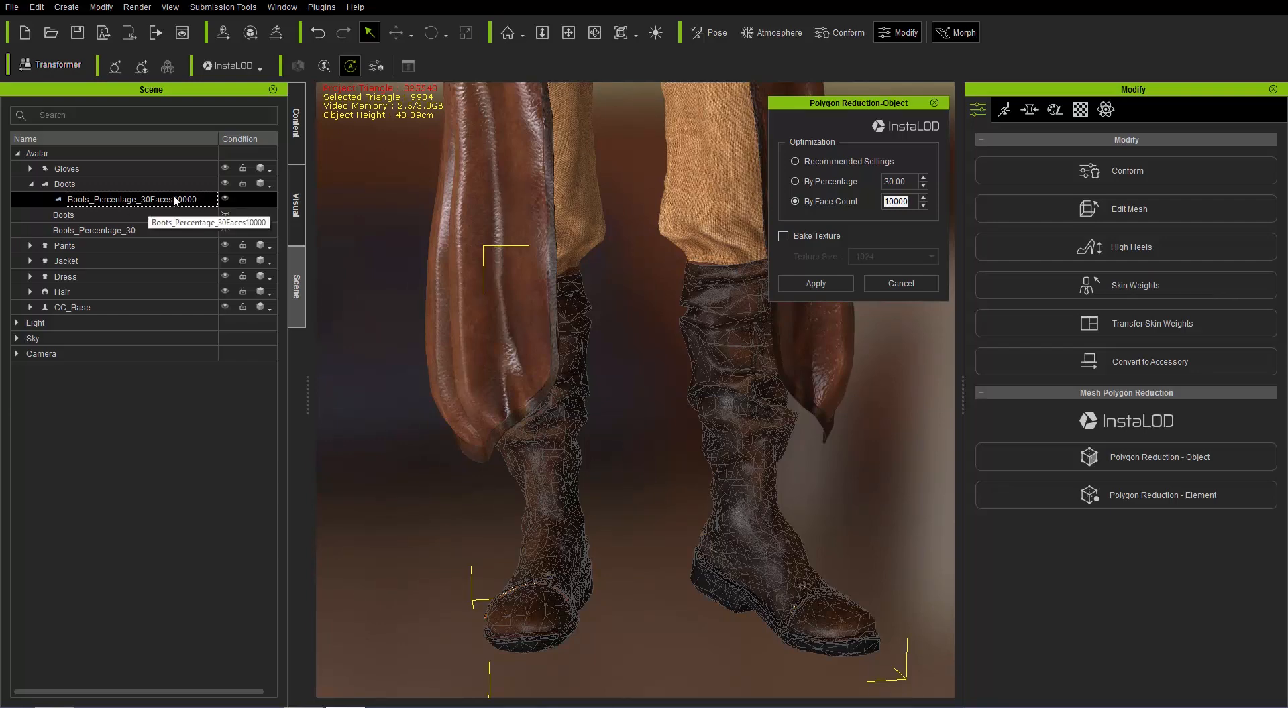
mouse_move(190, 206)
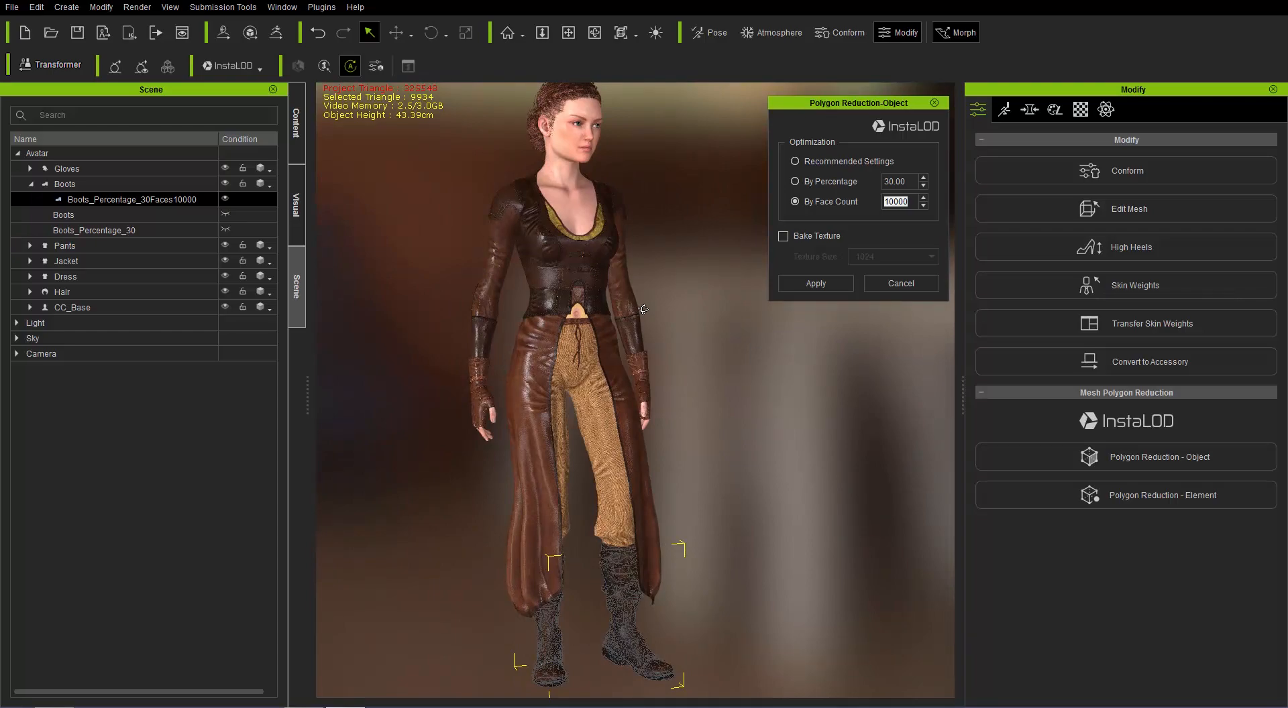
left_click(814, 282)
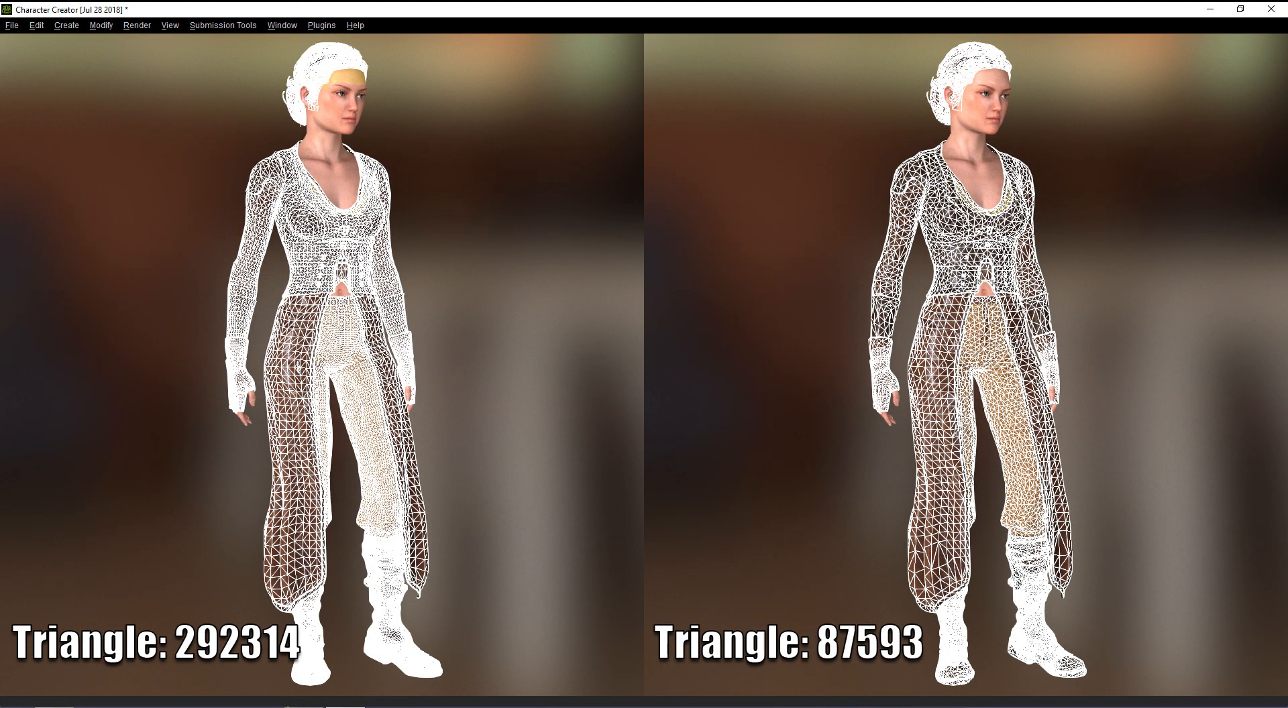